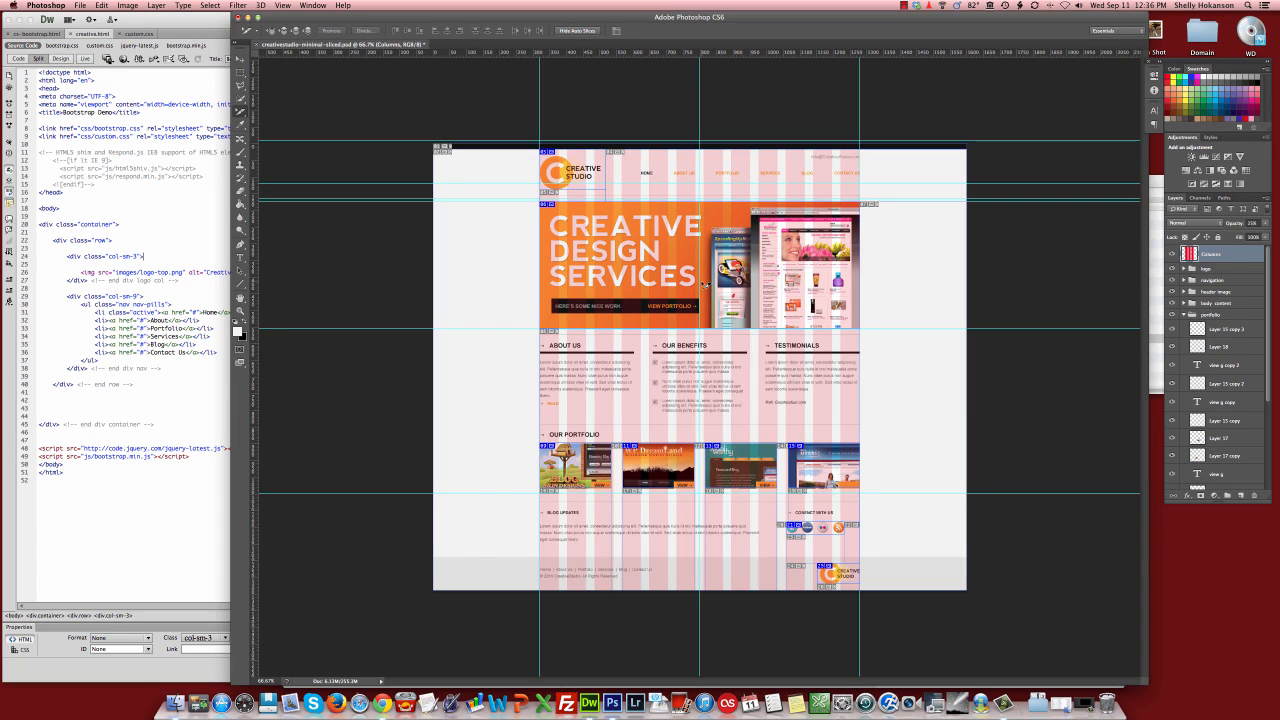
pyautogui.moveTo(878, 288)
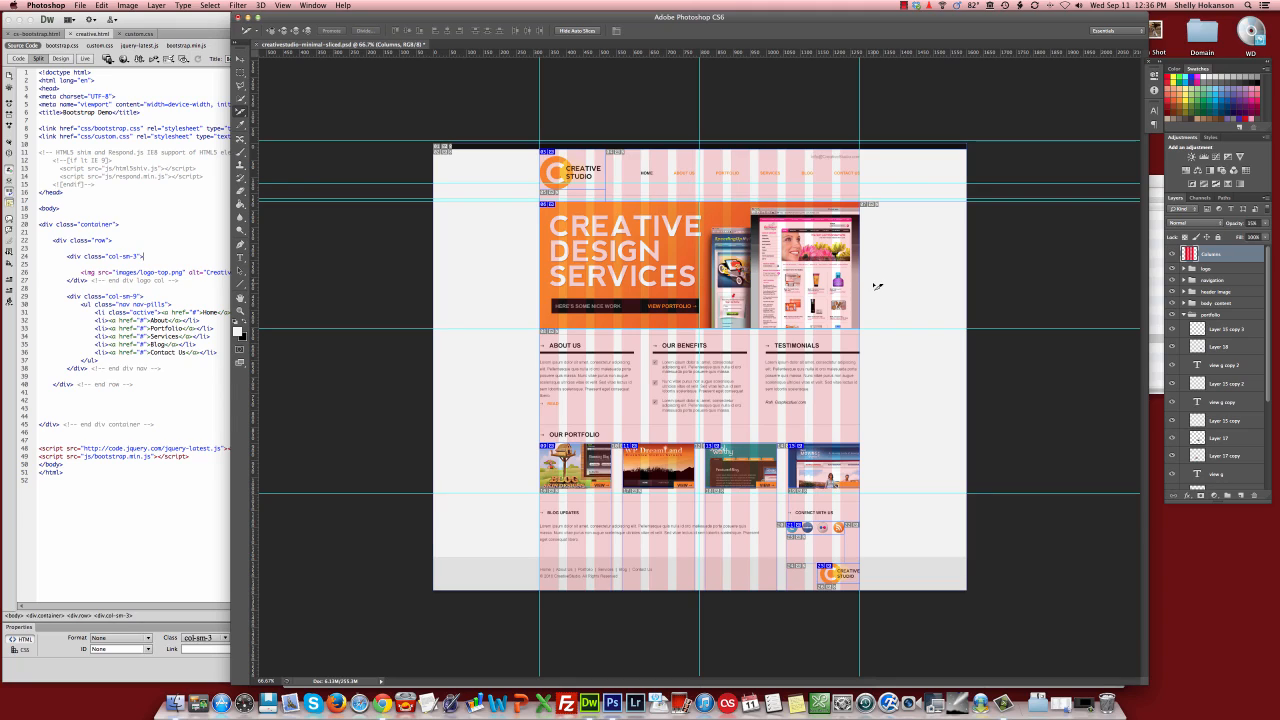
pyautogui.moveTo(588, 260)
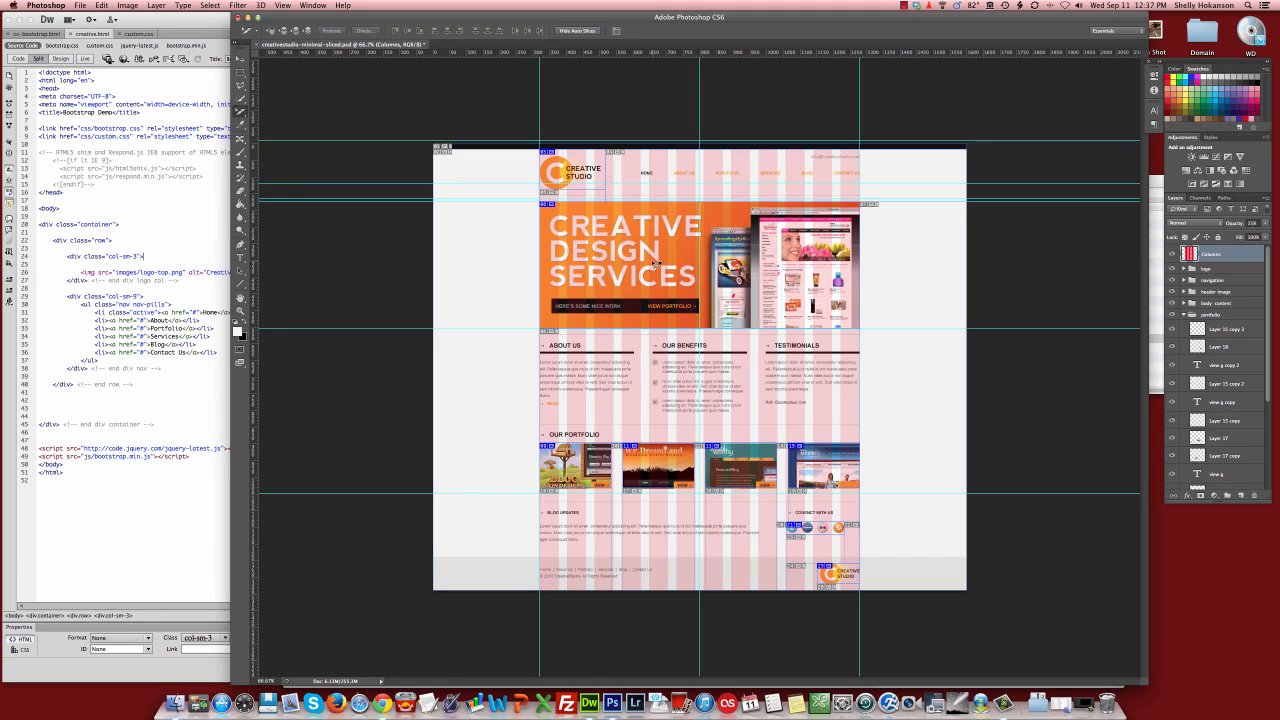
pyautogui.moveTo(652, 262)
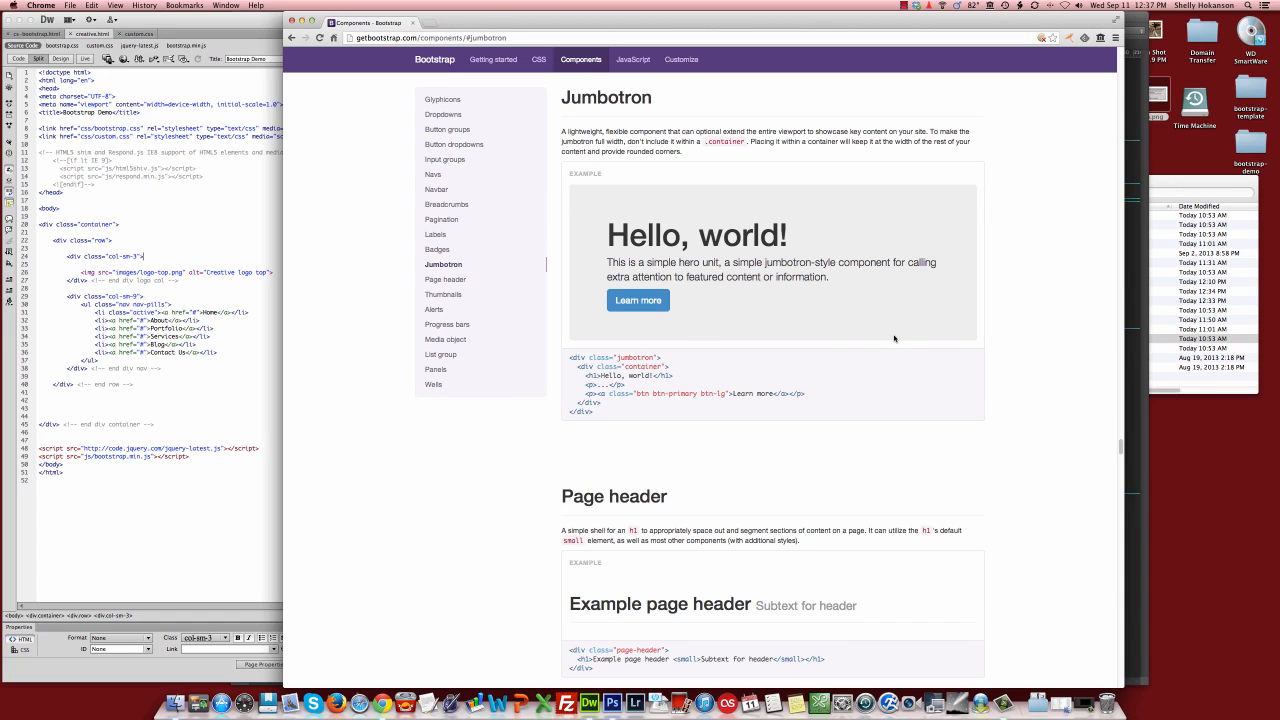
pyautogui.moveTo(982, 300)
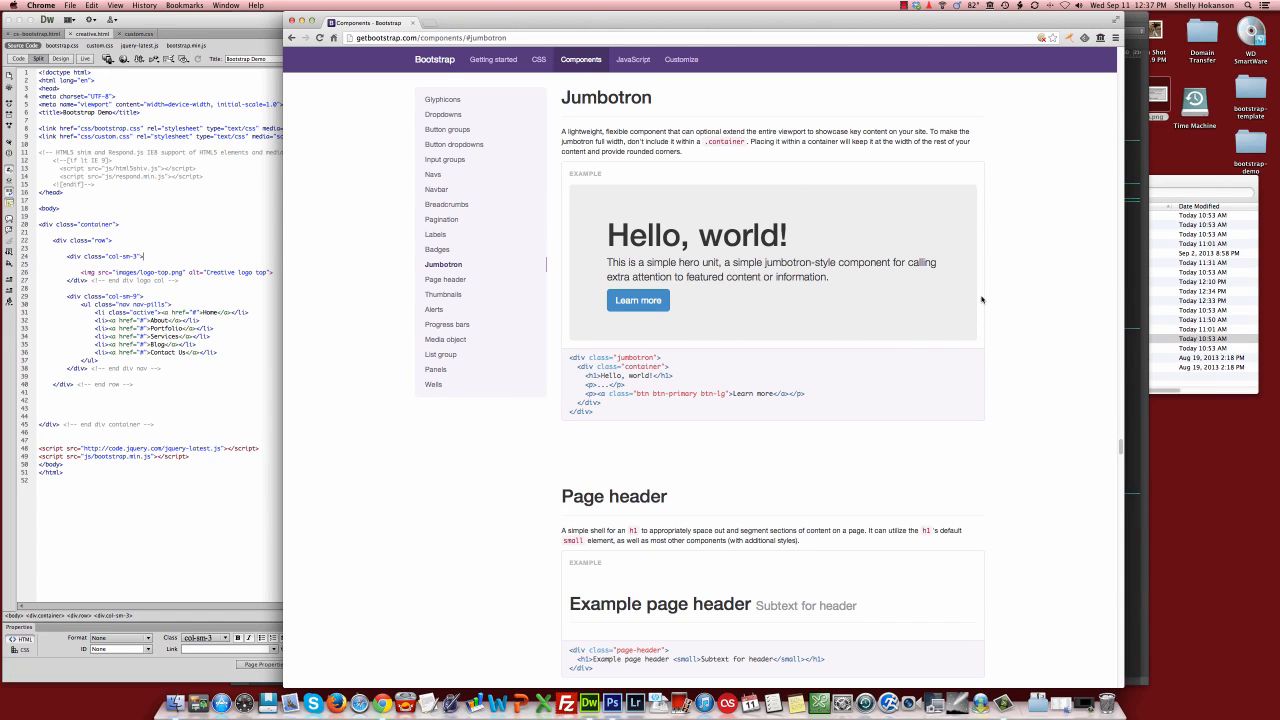
pyautogui.moveTo(814, 292)
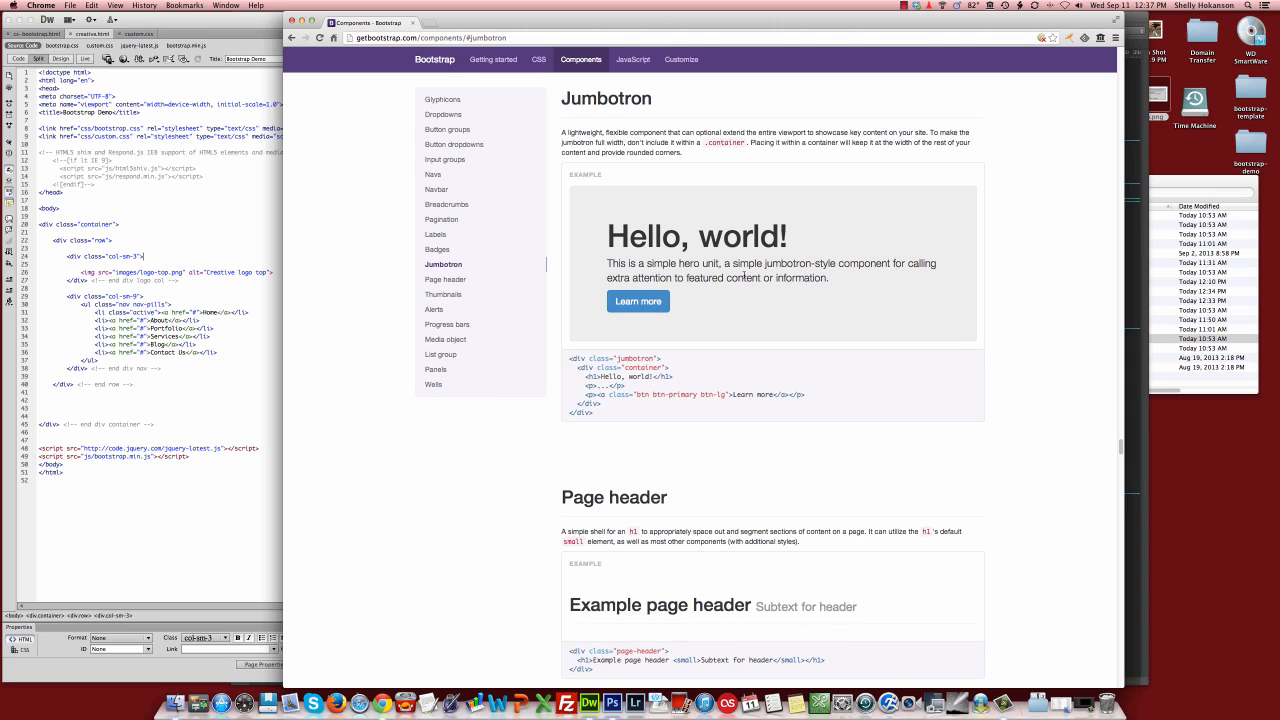
pyautogui.moveTo(840, 304)
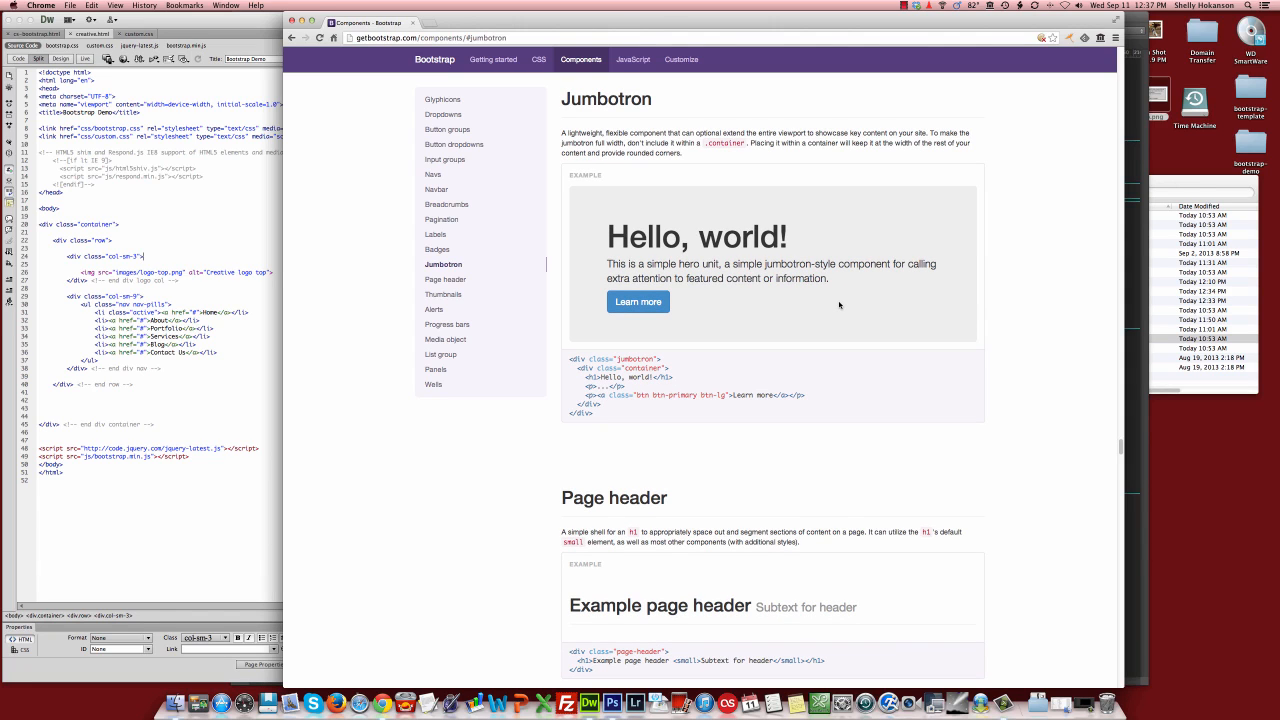
pyautogui.moveTo(580, 700)
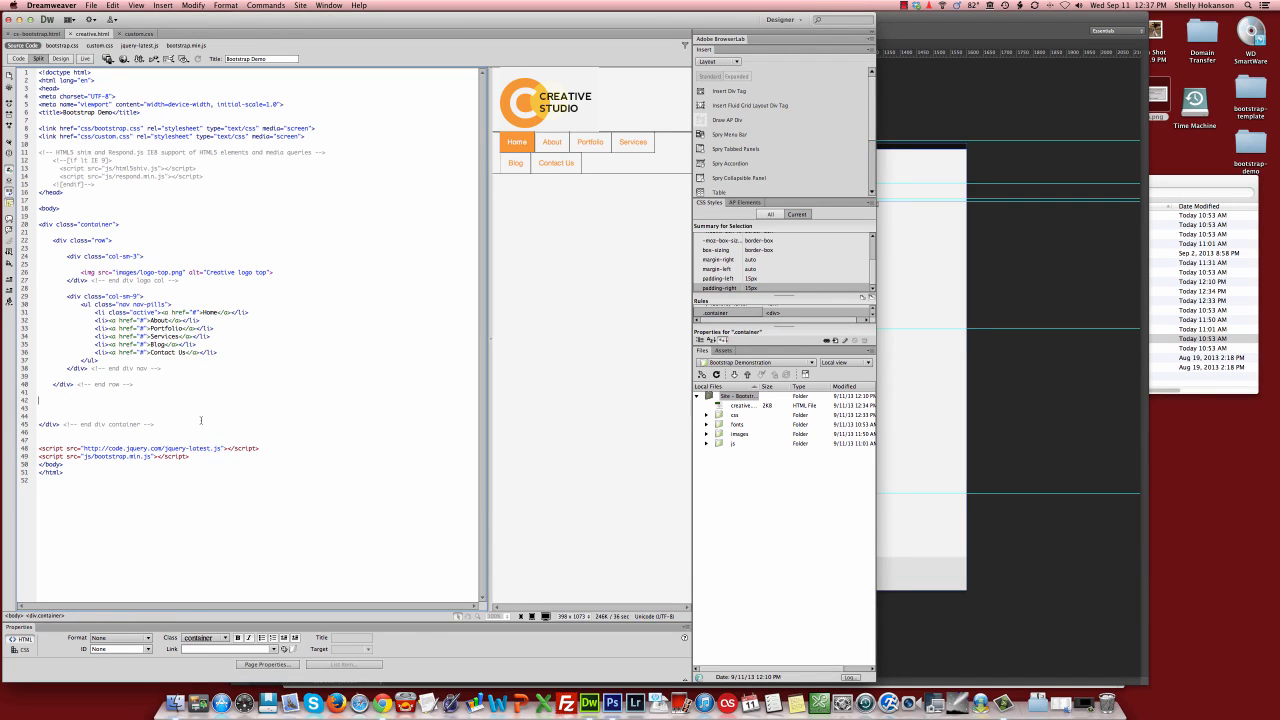
# Write a row div nesting a jumbotron div and a container div, each with a closing comment
pyautogui.write('<div class="row">')
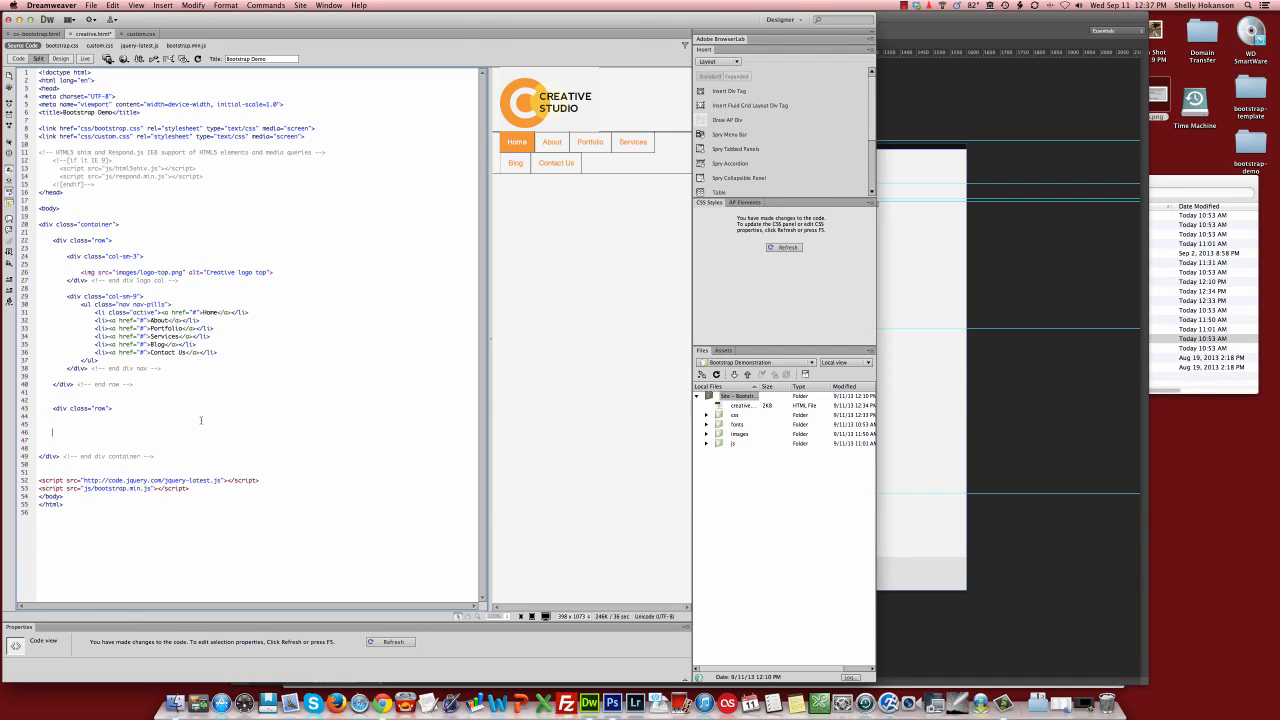
pyautogui.write('<!-- end div row')
pyautogui.write('<div class="')
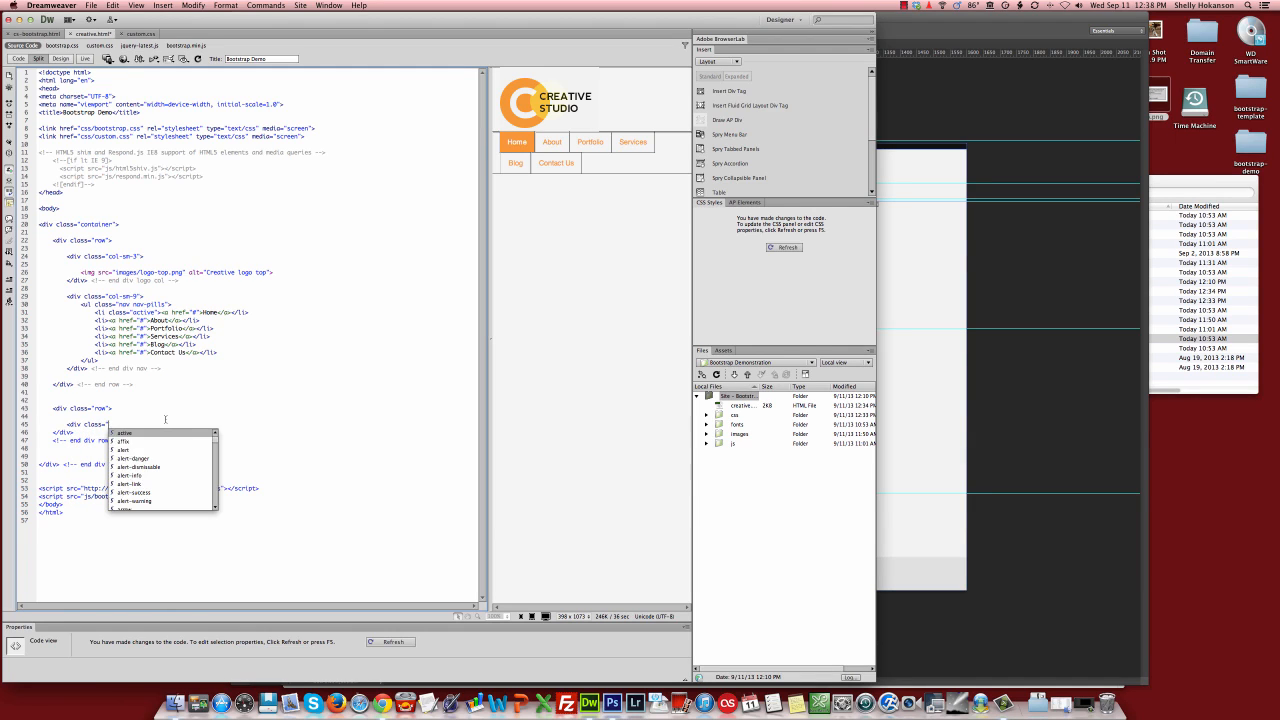
pyautogui.write('jumbotron">')
pyautogui.write('<div')
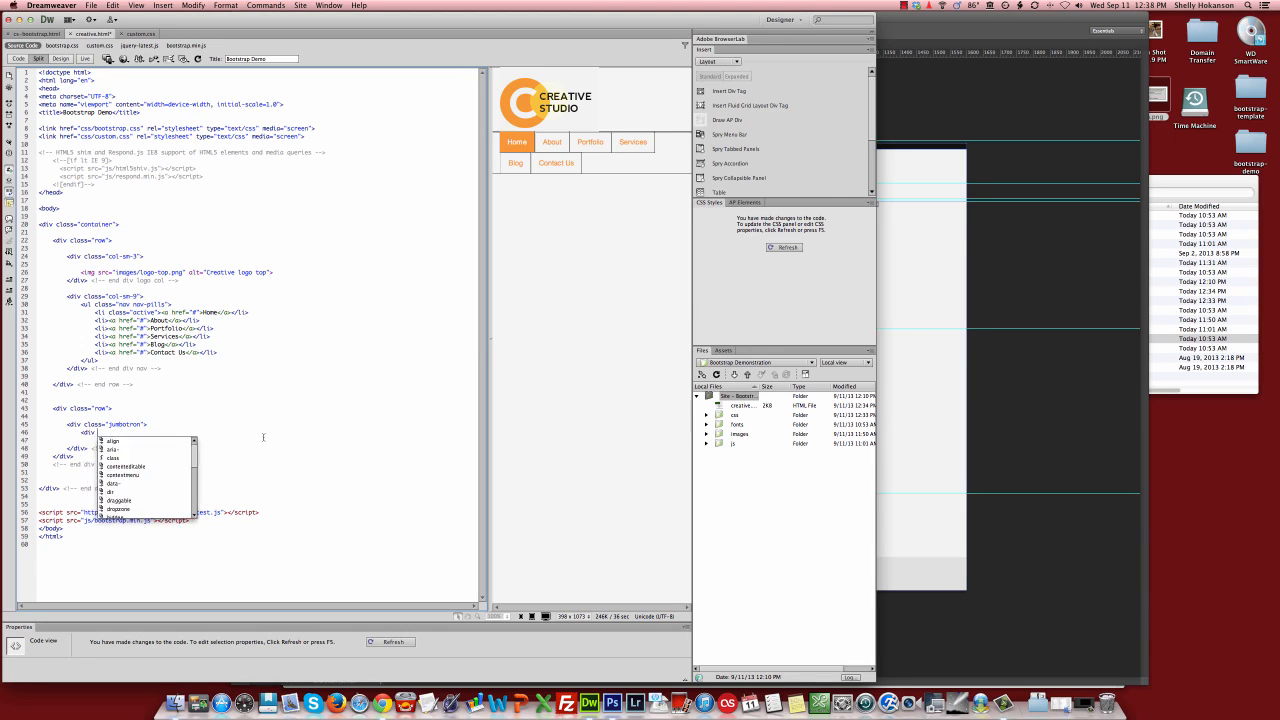
pyautogui.write('class=')
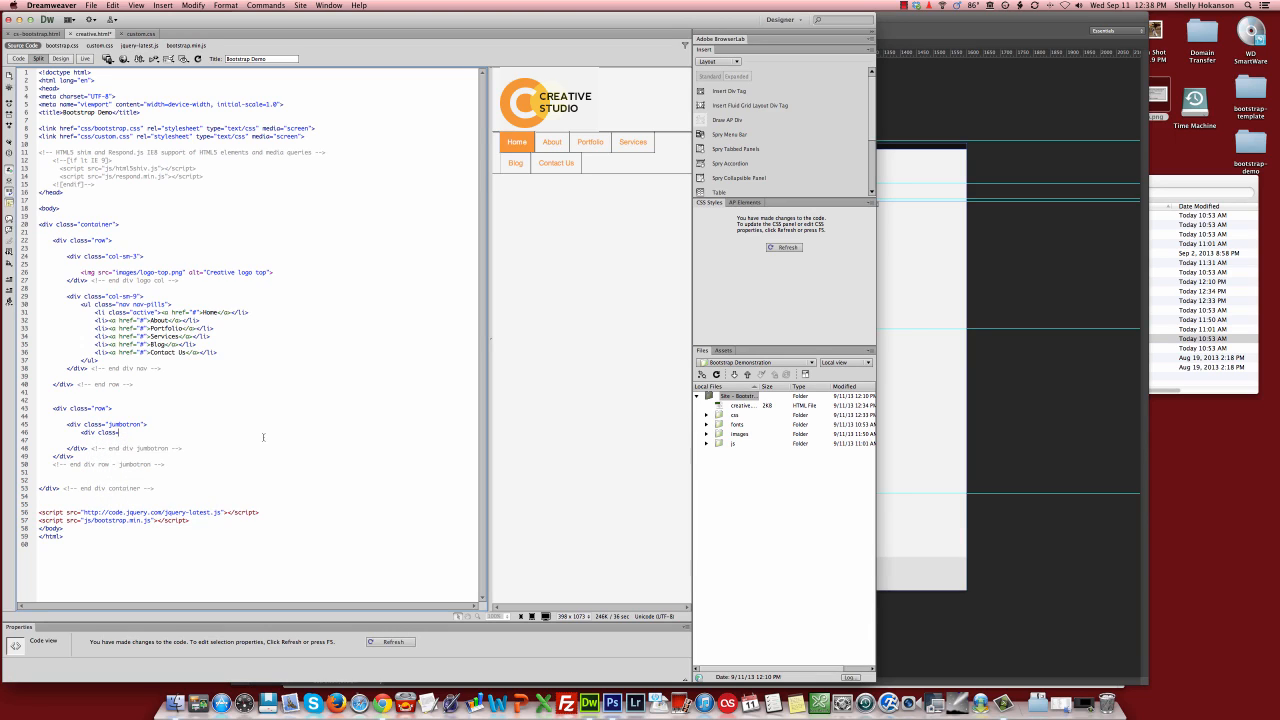
pyautogui.write('container">')
pyautogui.write('</div><!-- end div container -->')
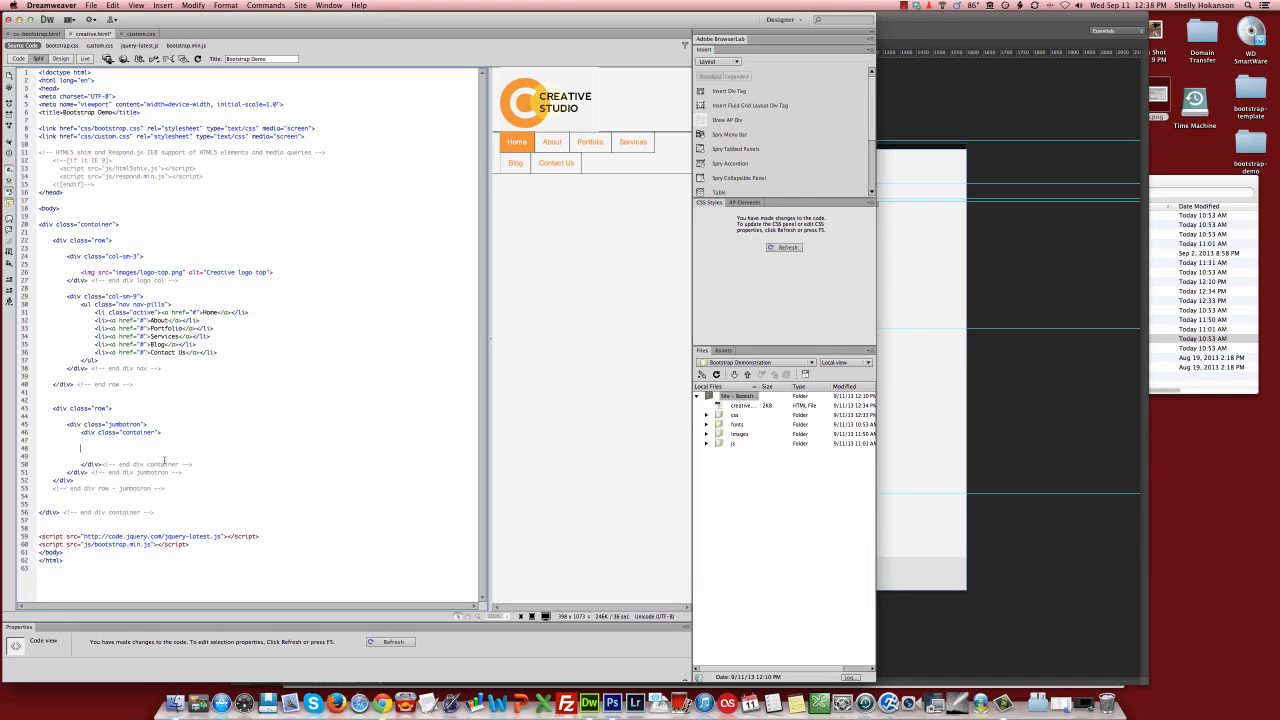
# Insert an img tag sourced from images/hero.png via the code-hint Browse
pyautogui.write('<l')
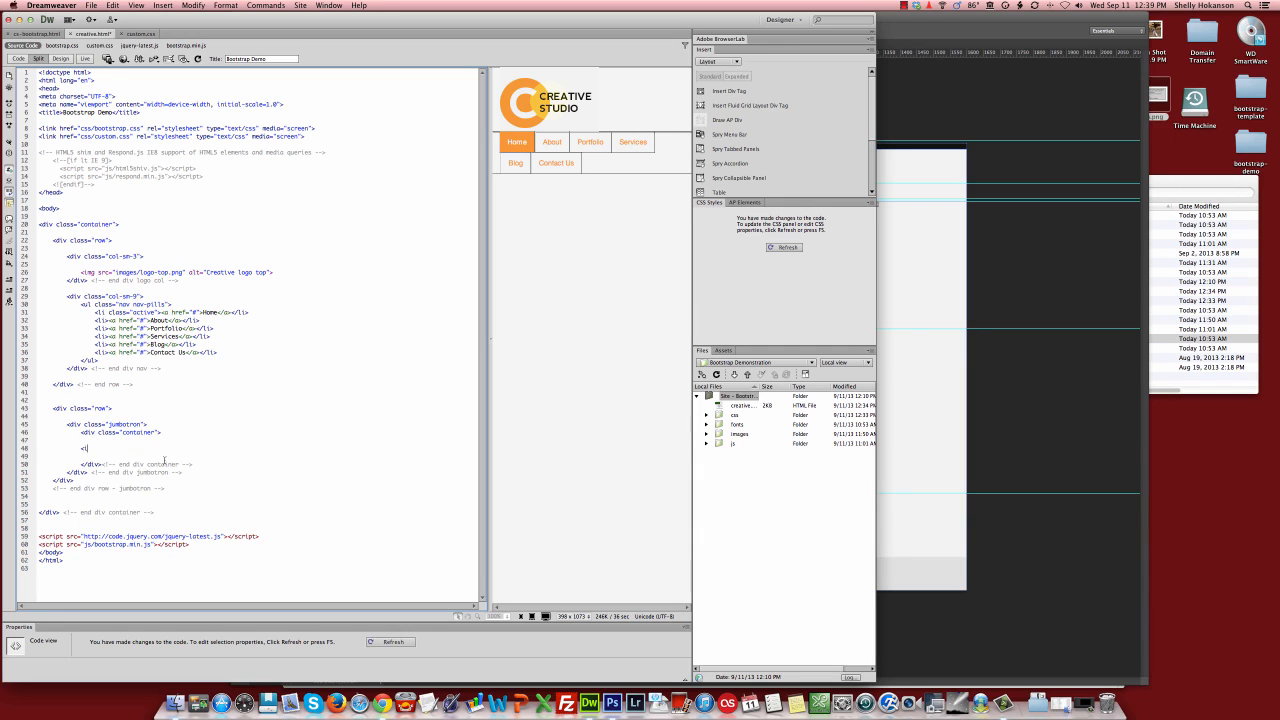
pyautogui.write('img src="')
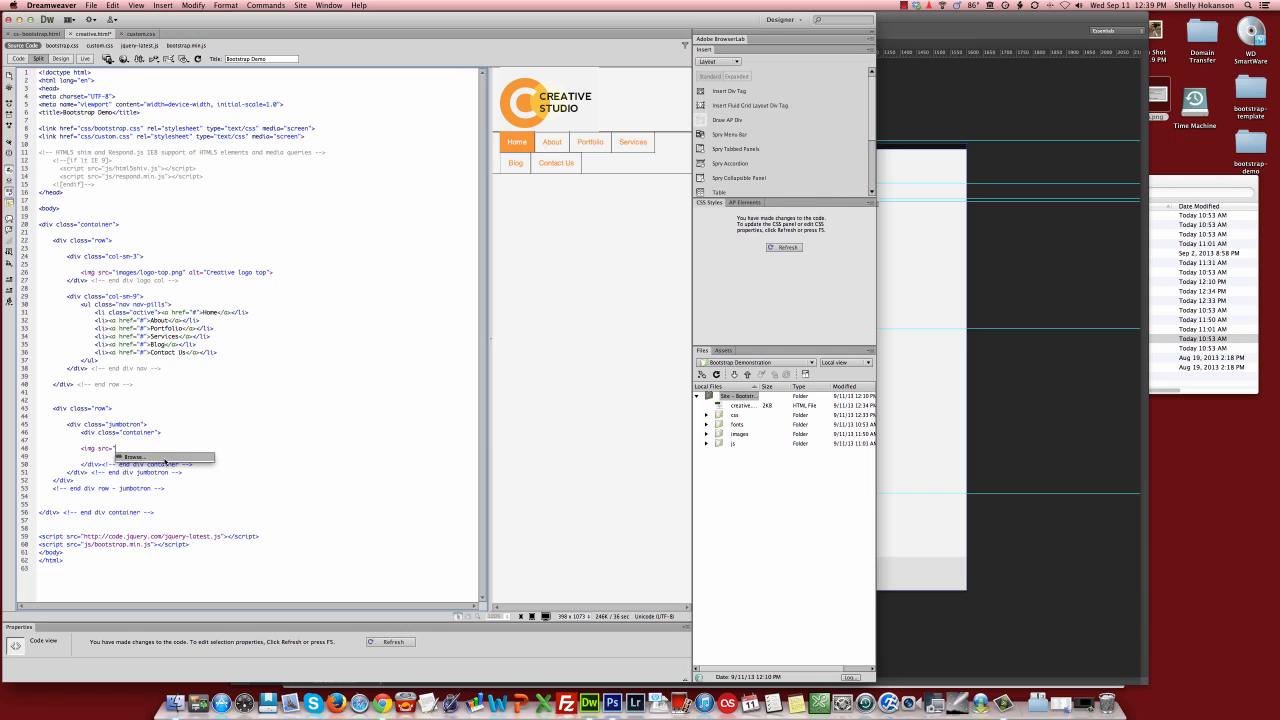
pyautogui.click(132, 456)
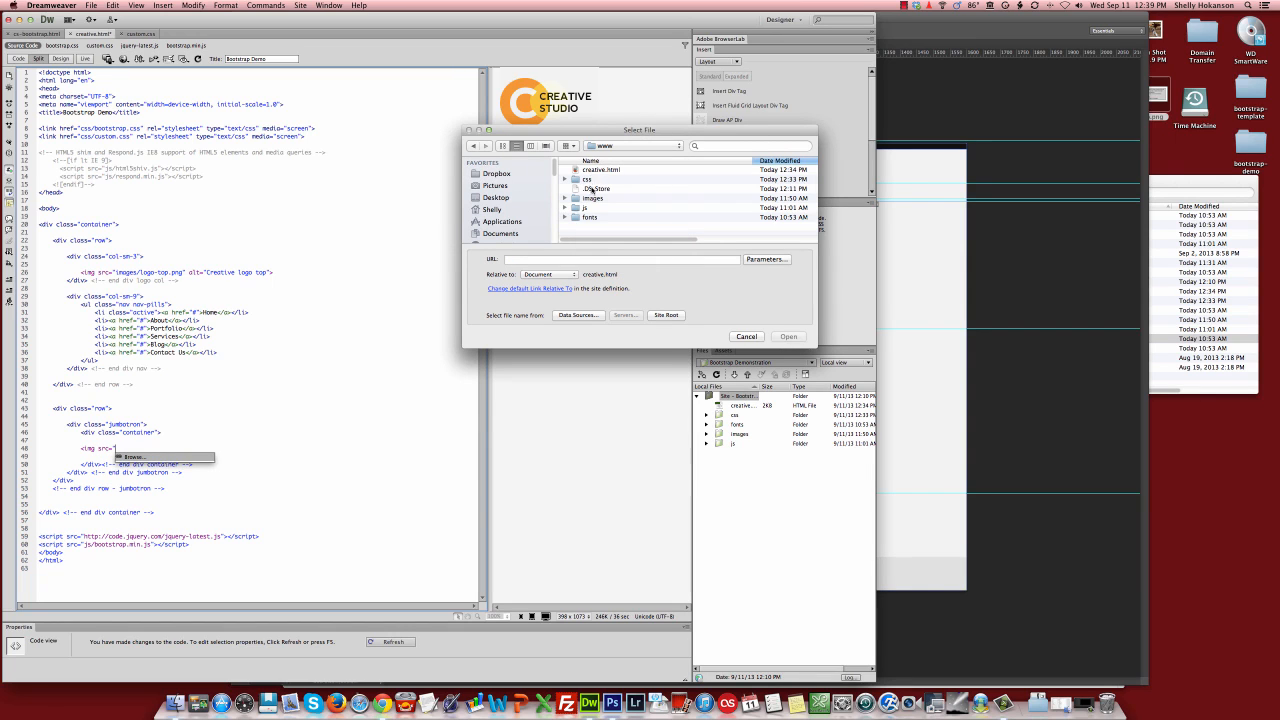
pyautogui.doubleClick(592, 198)
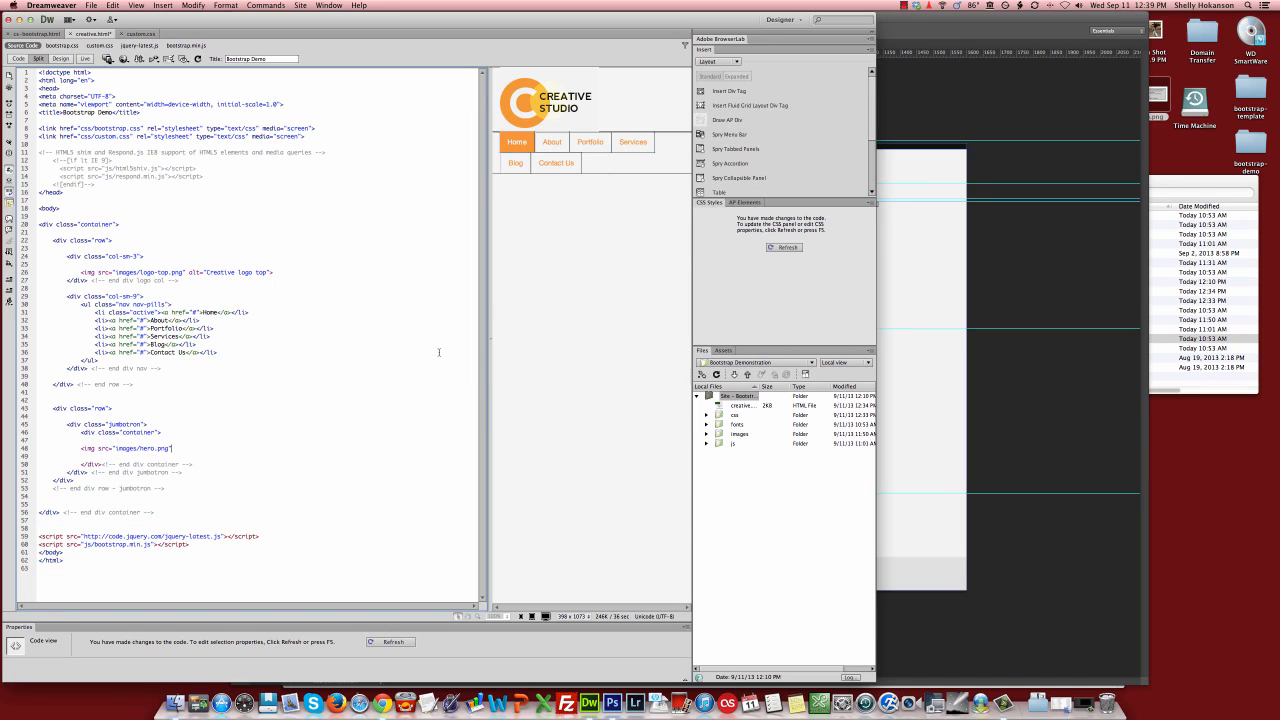
# Add alt text describing the Creative company to the hero image
pyautogui.write('alt="her')
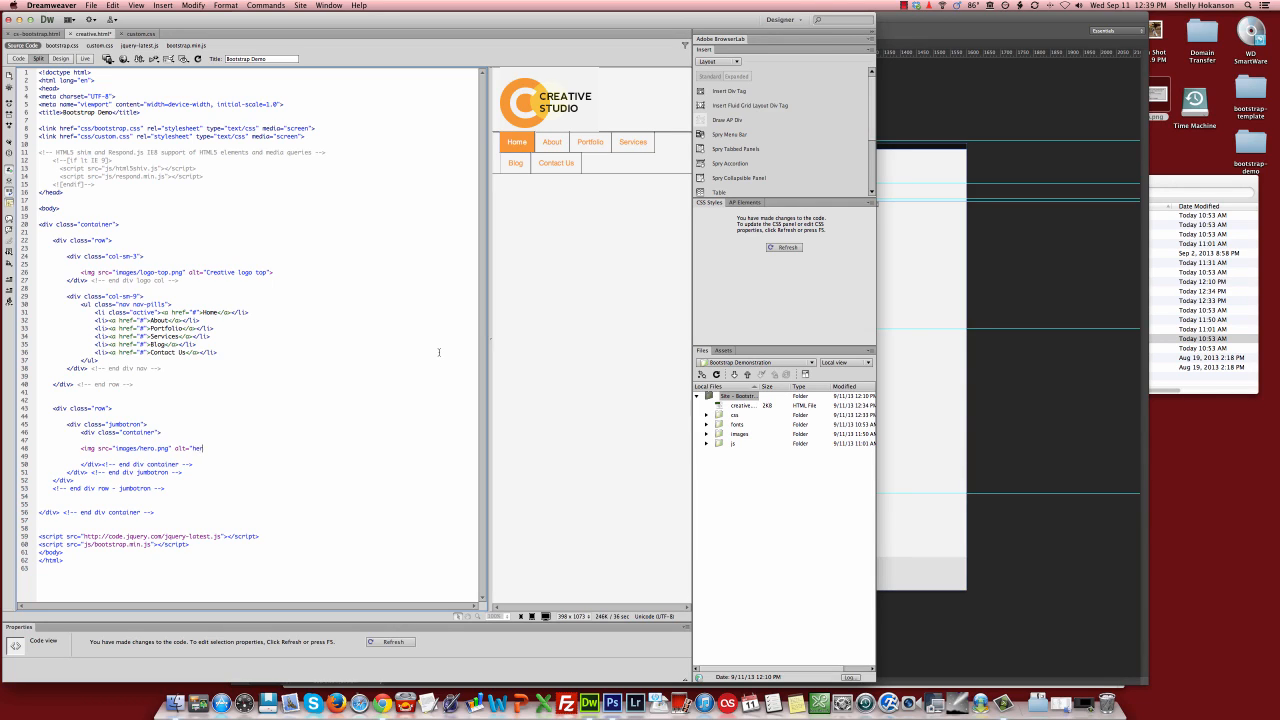
pyautogui.write('o ad describing the Creati')
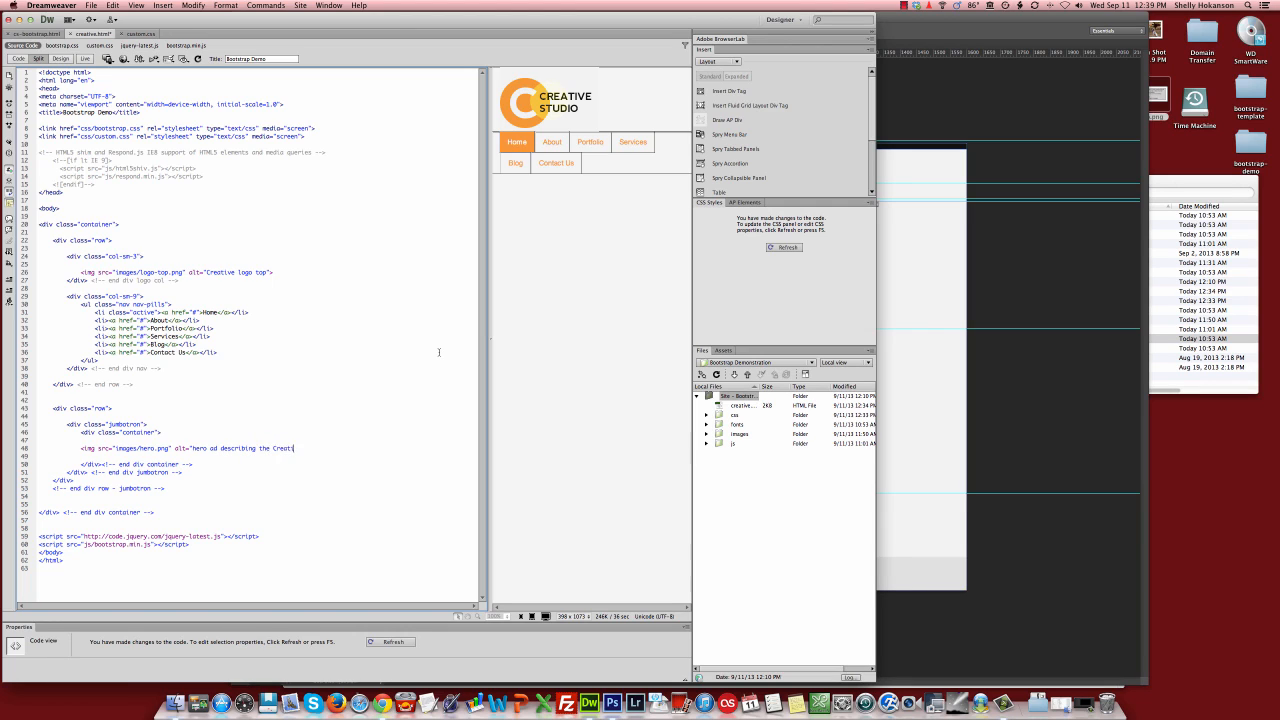
pyautogui.write('ve company">')
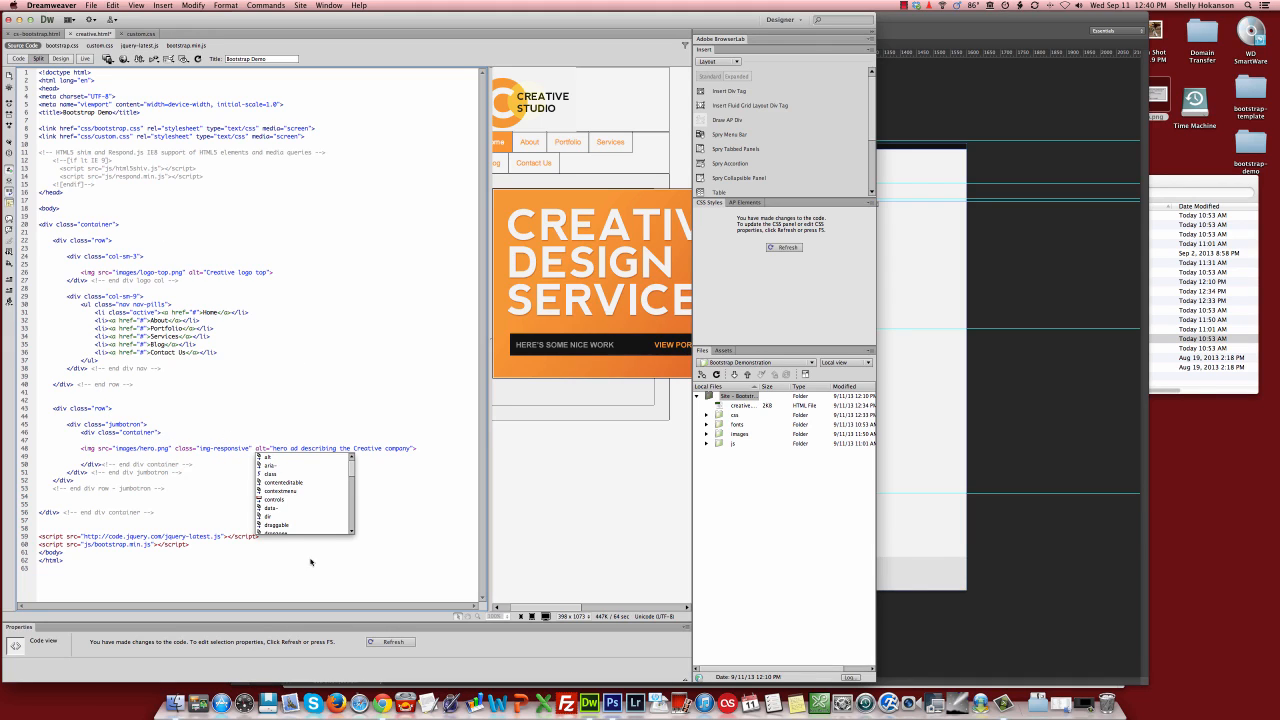
pyautogui.moveTo(378, 690)
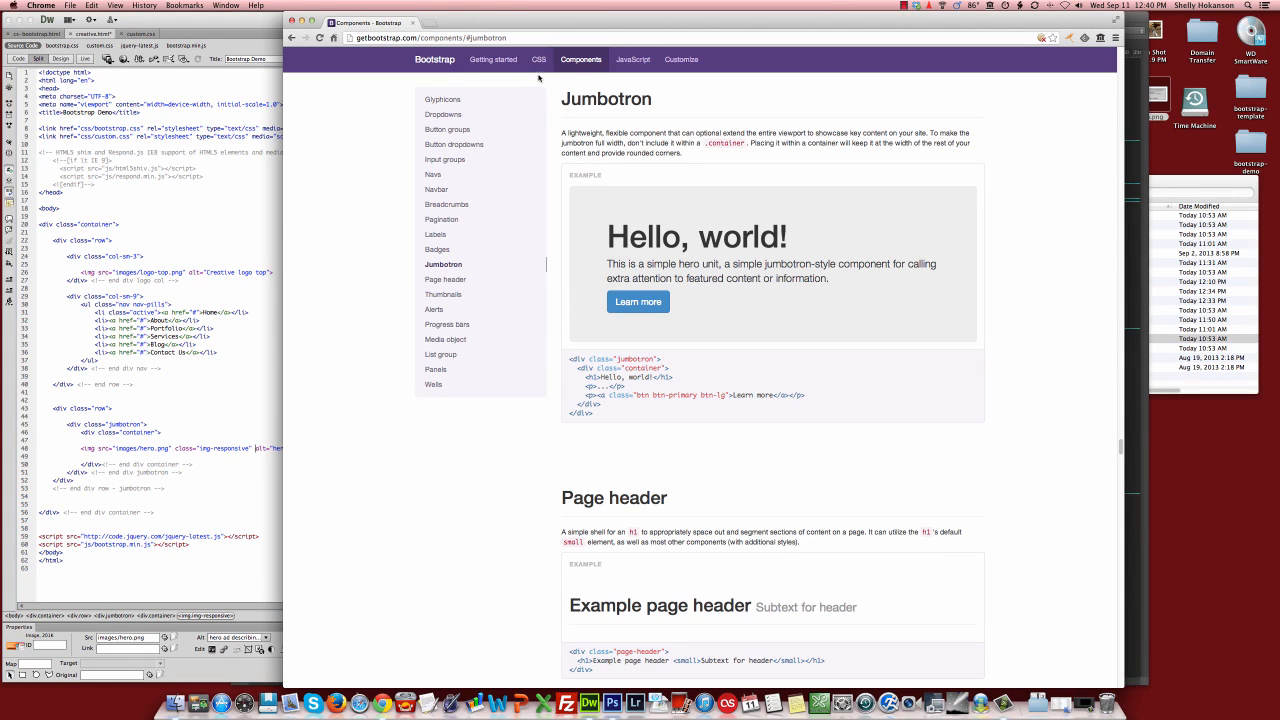
# Navigate getbootstrap.com to the CSS Images section with rounded, circle and thumbnail classes
pyautogui.click(538, 60)
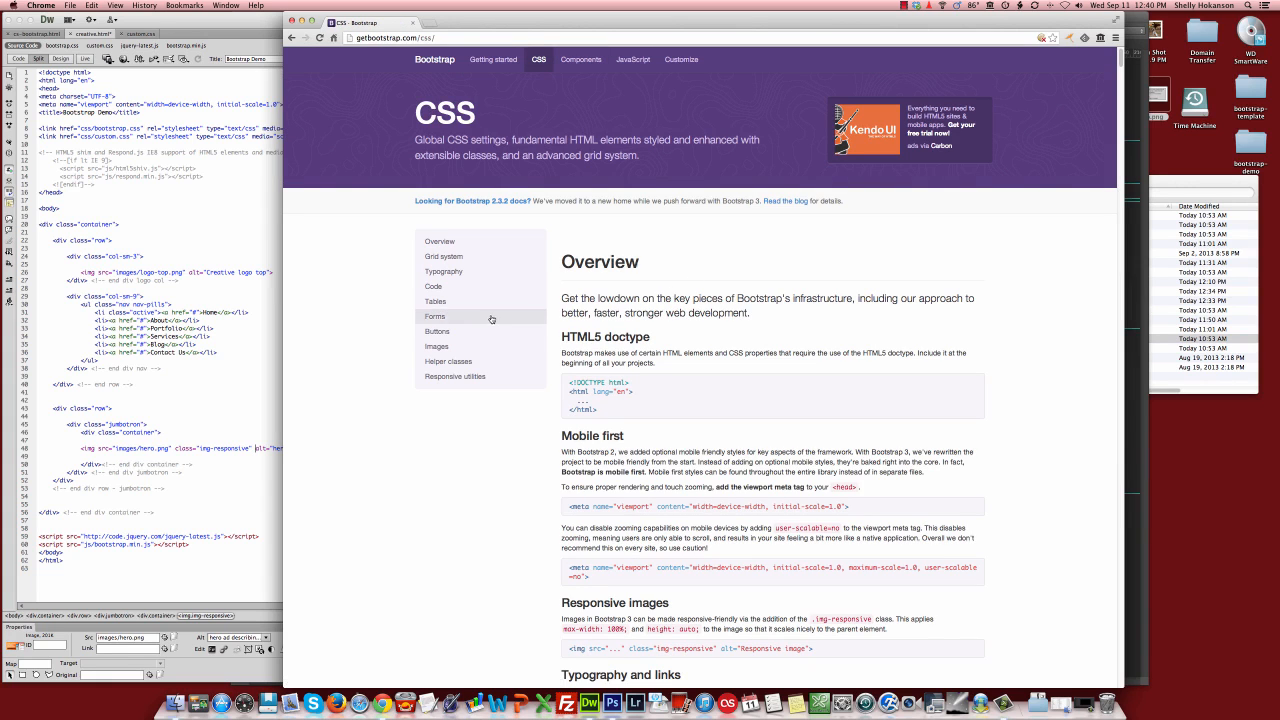
pyautogui.click(436, 344)
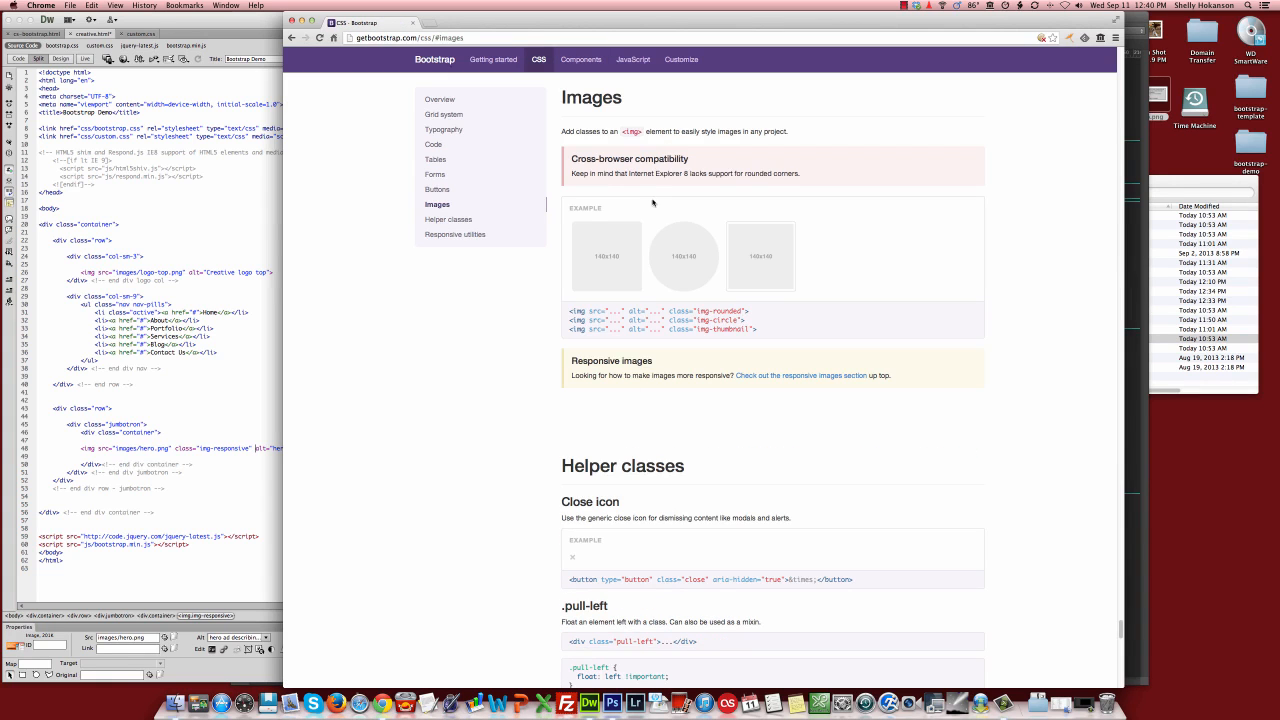
pyautogui.moveTo(682, 266)
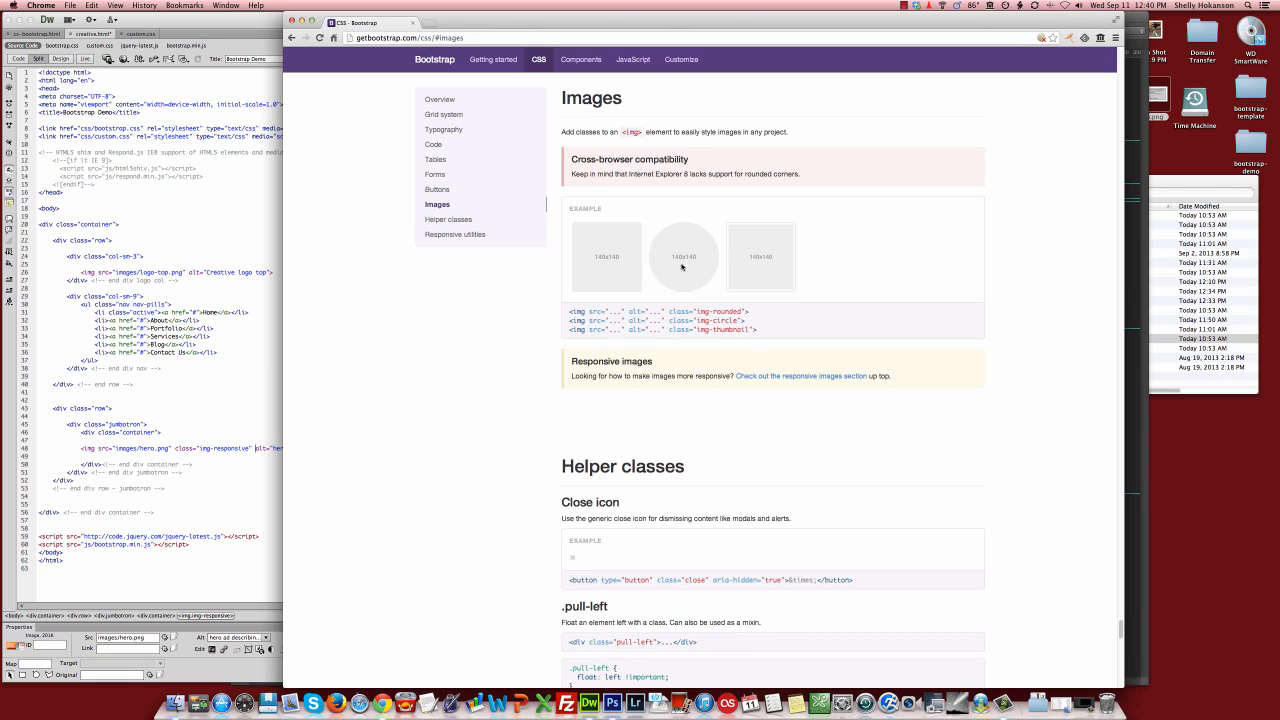
pyautogui.moveTo(772, 316)
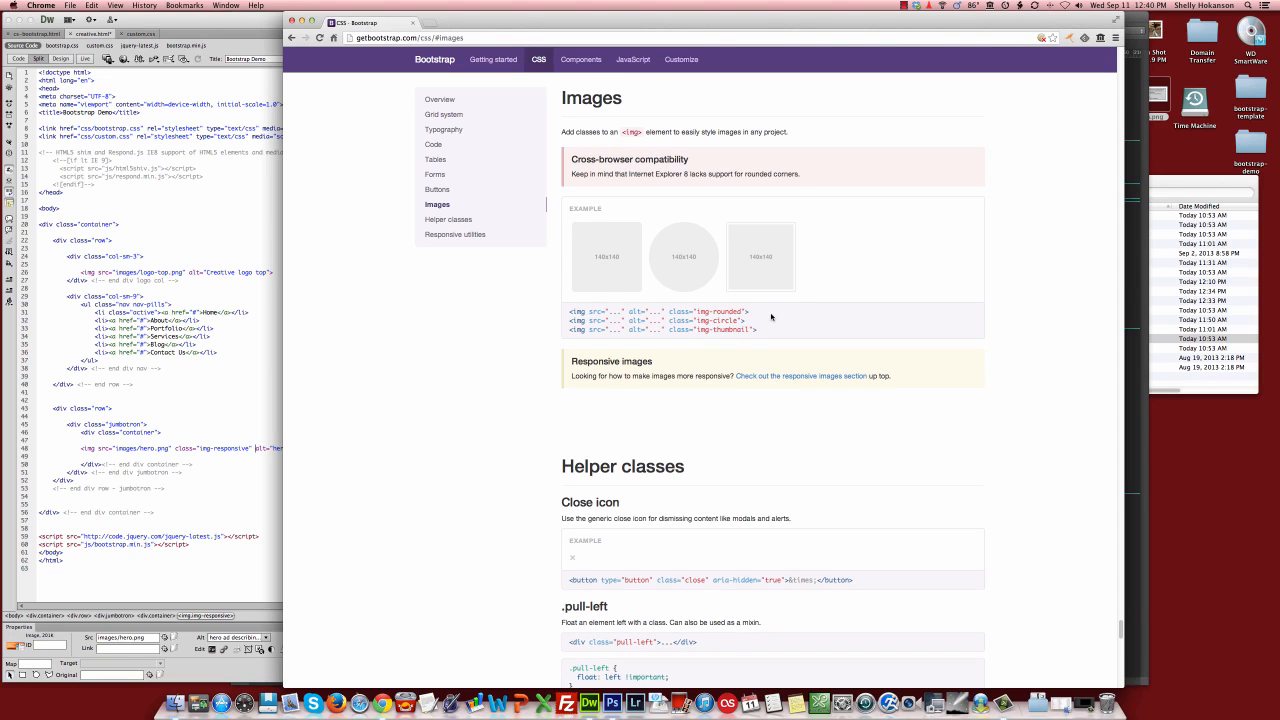
pyautogui.moveTo(580, 228)
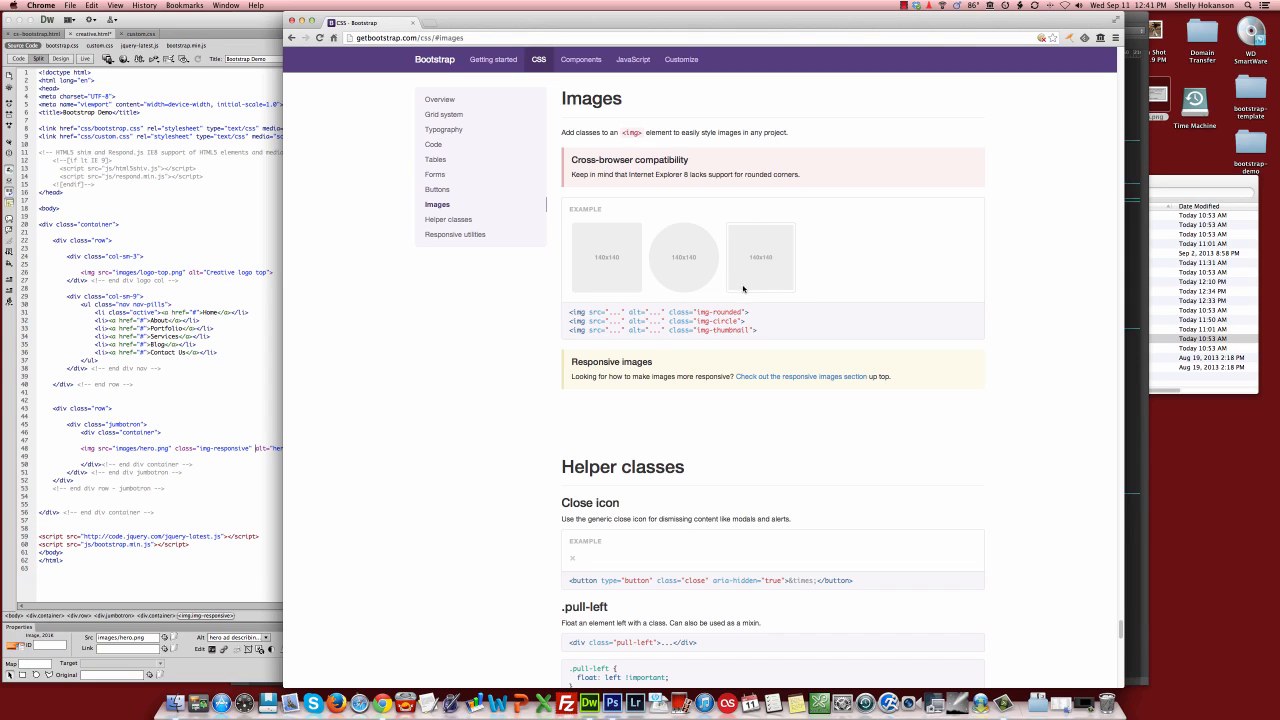
pyautogui.moveTo(788, 294)
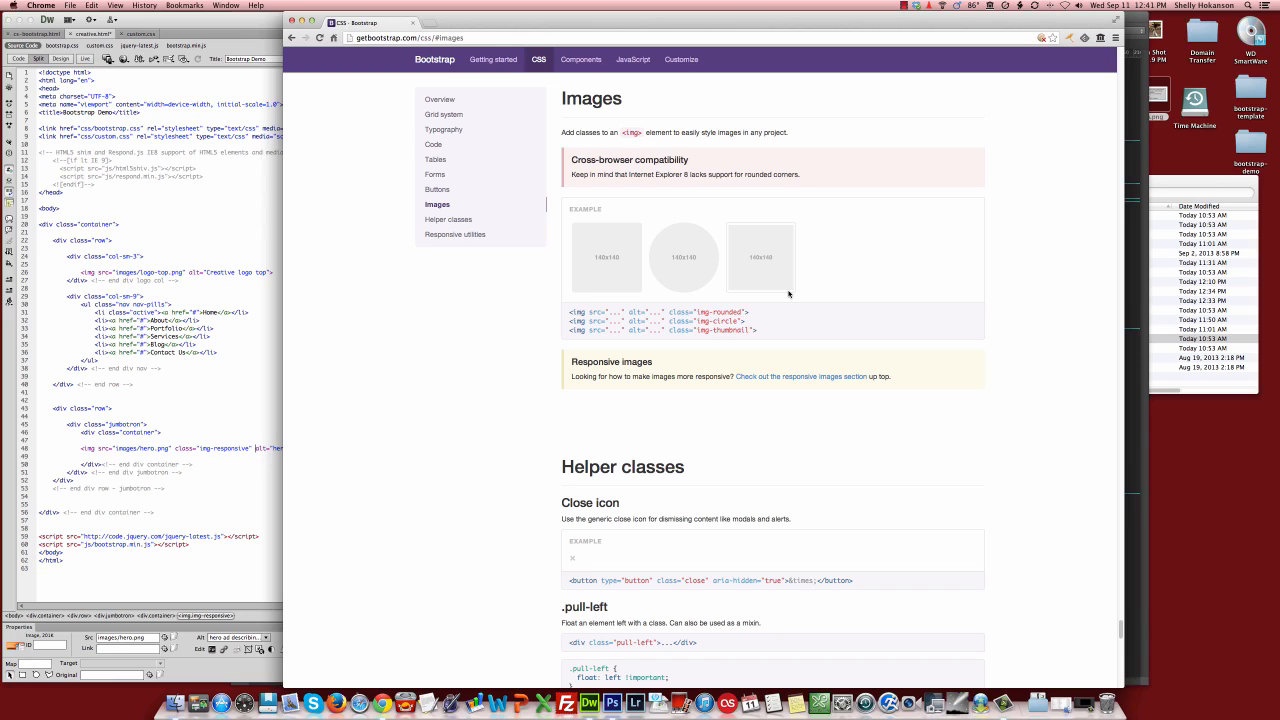
pyautogui.moveTo(728, 294)
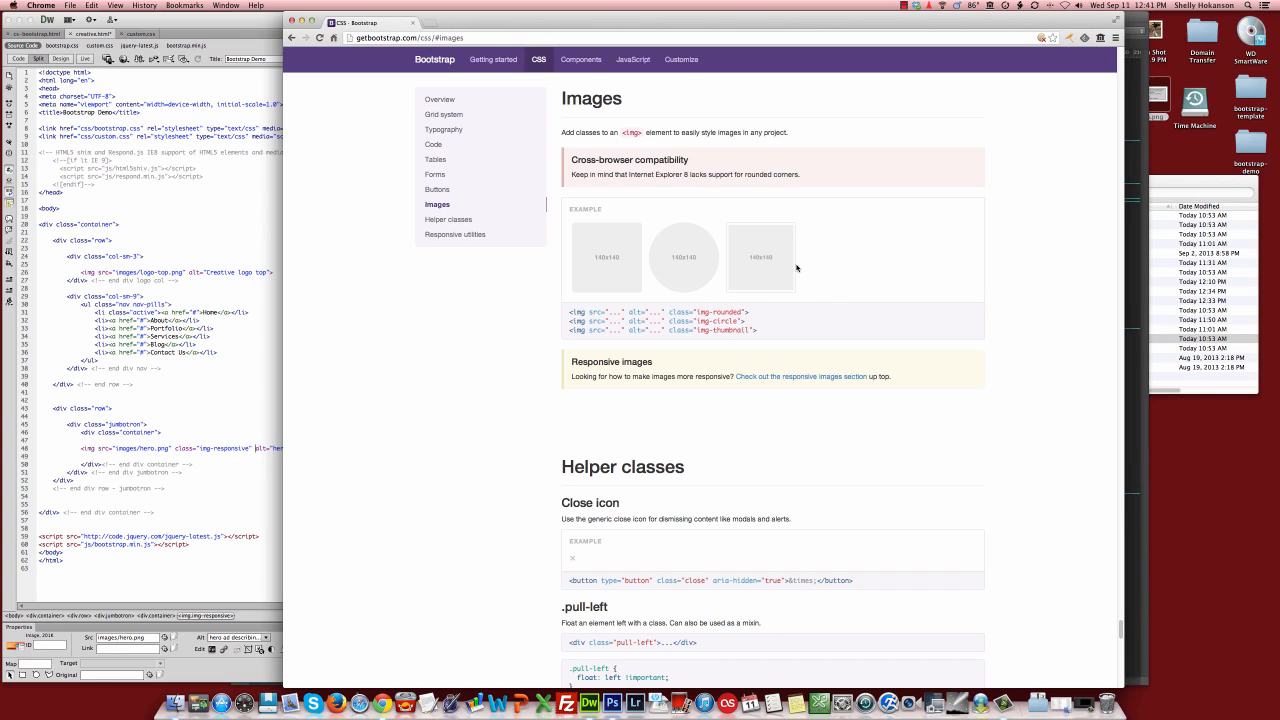
pyautogui.moveTo(730, 280)
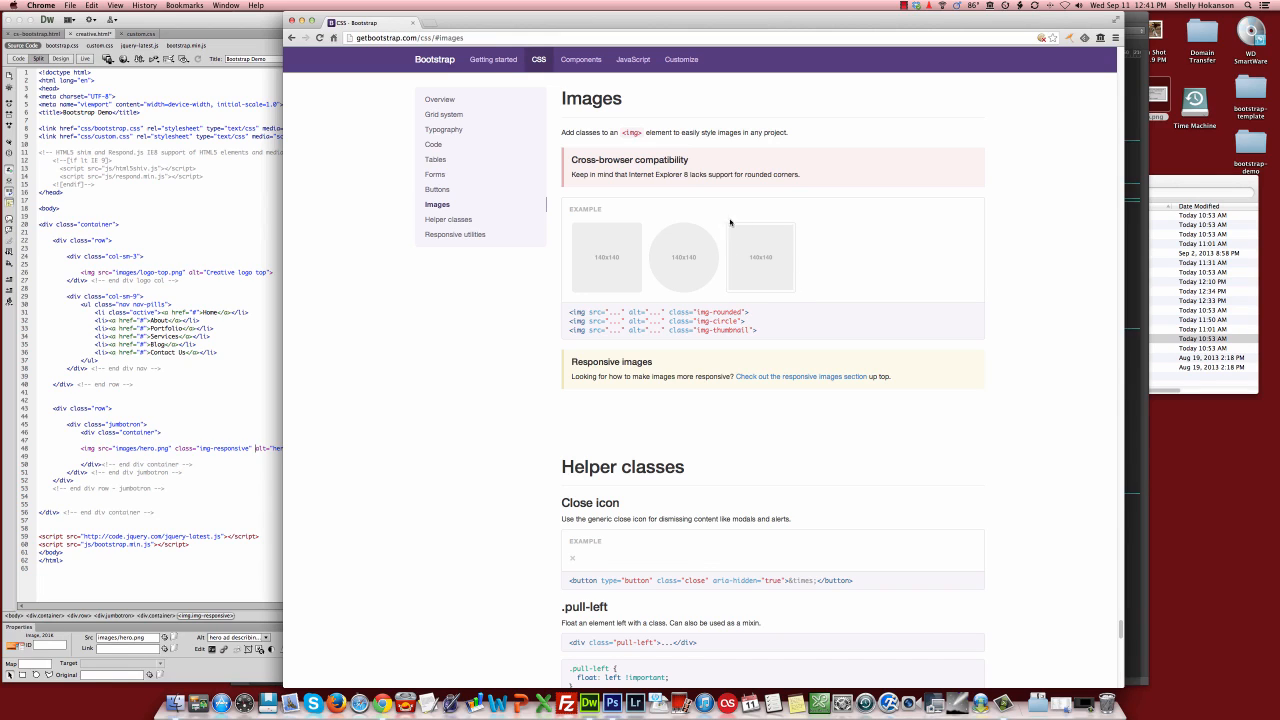
pyautogui.moveTo(758, 262)
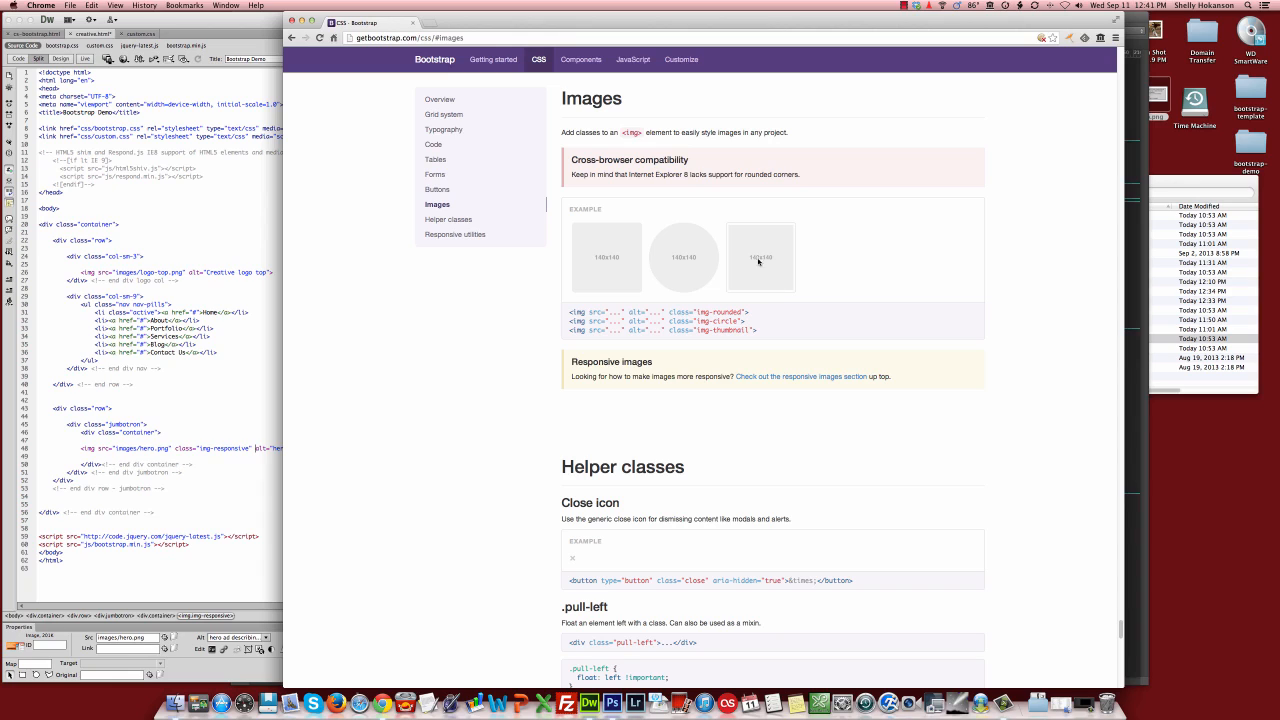
pyautogui.moveTo(732, 228)
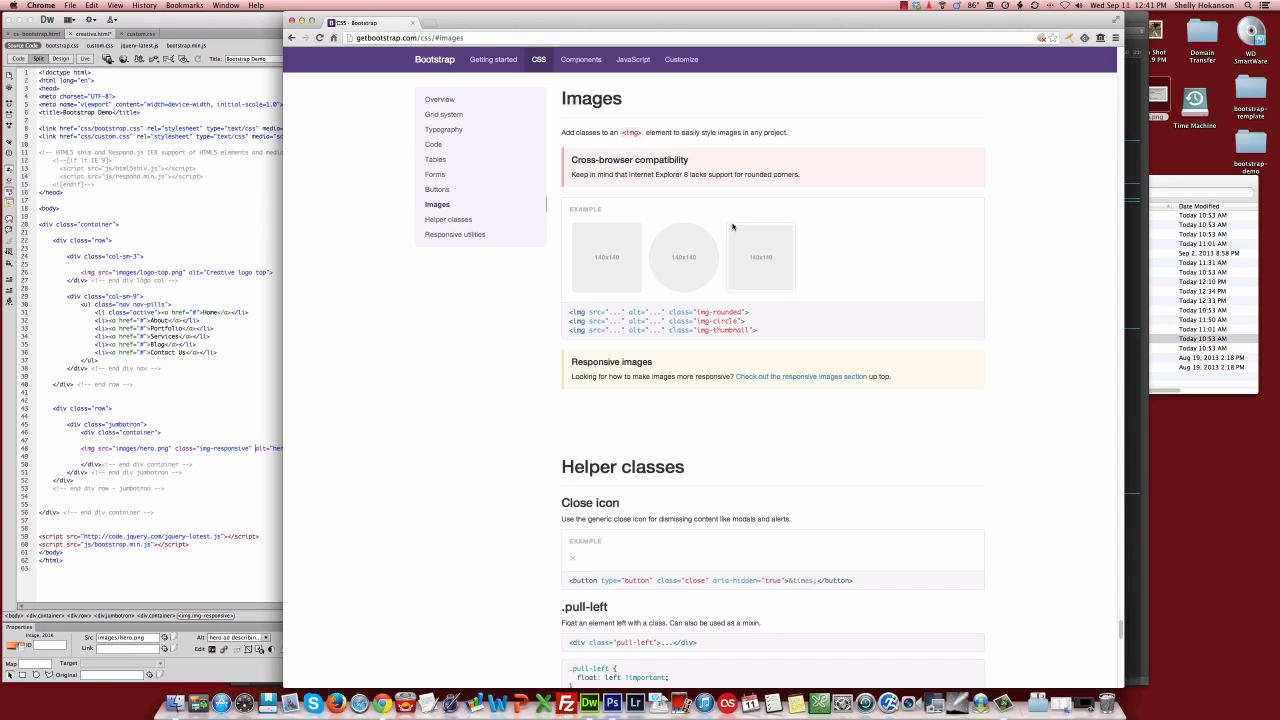
pyautogui.moveTo(790, 228)
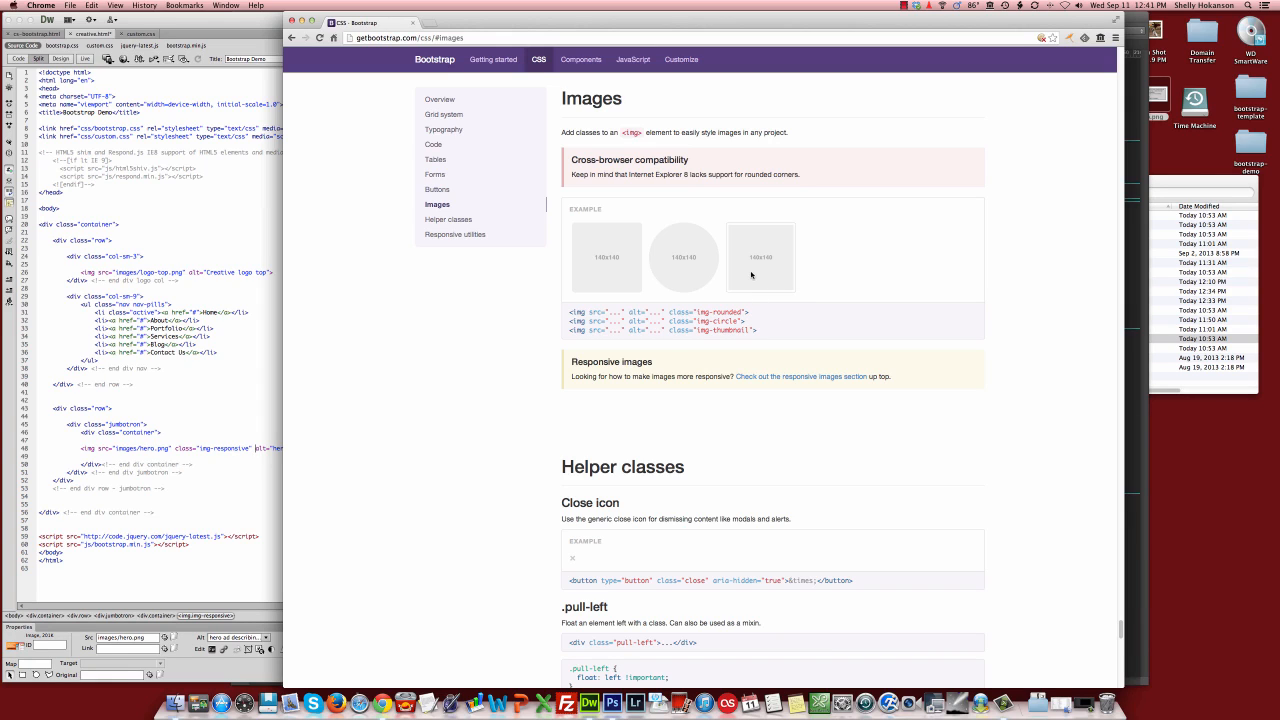
pyautogui.moveTo(610, 288)
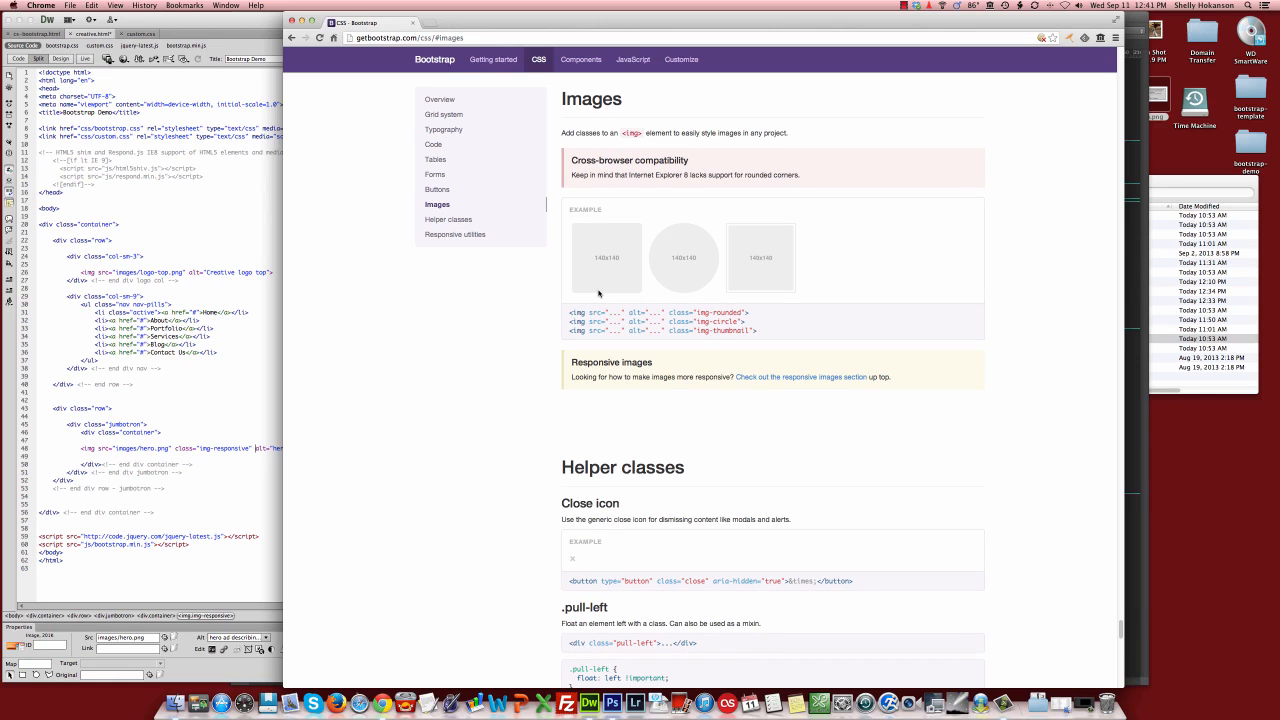
pyautogui.moveTo(712, 320)
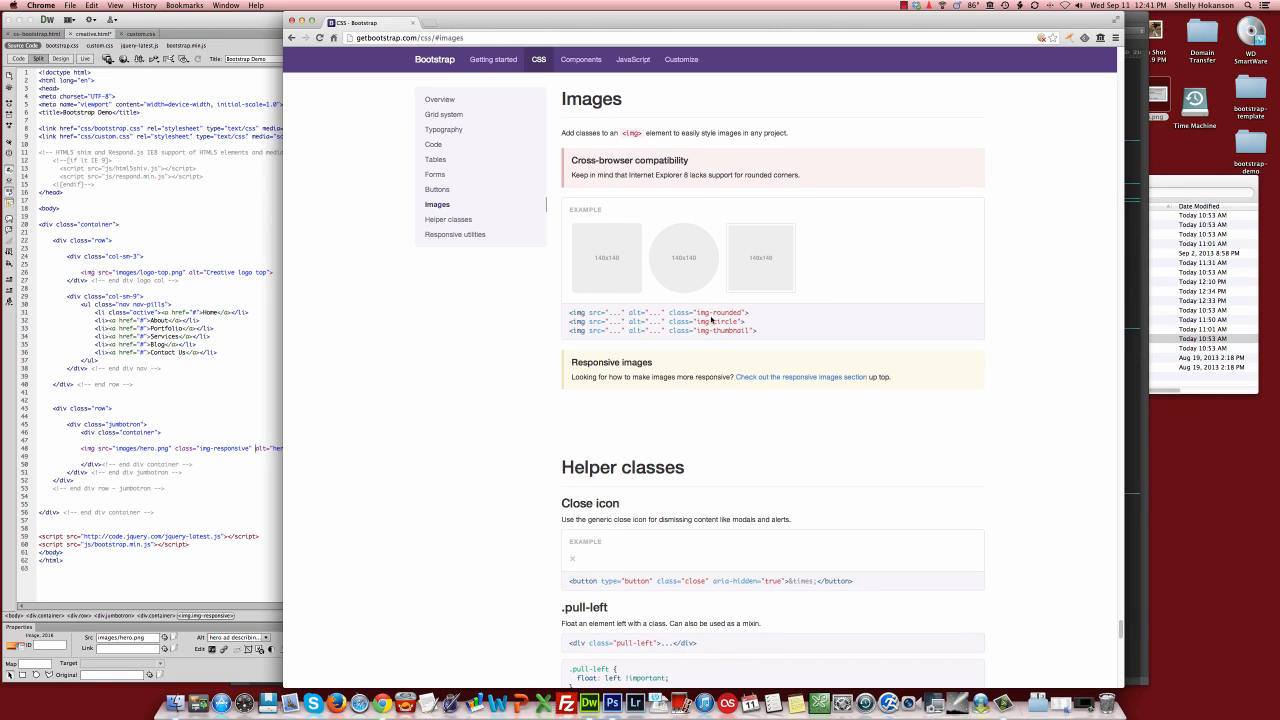
pyautogui.moveTo(354, 424)
pyautogui.write('img-round')
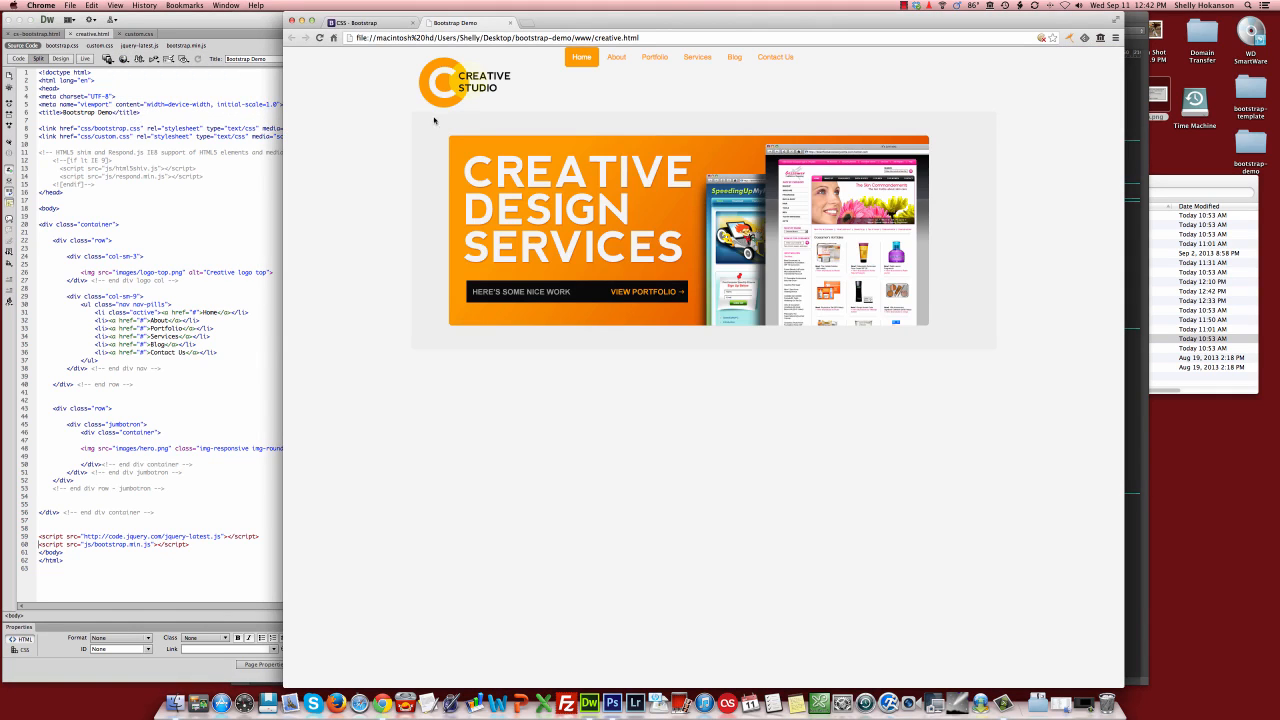
pyautogui.moveTo(972, 348)
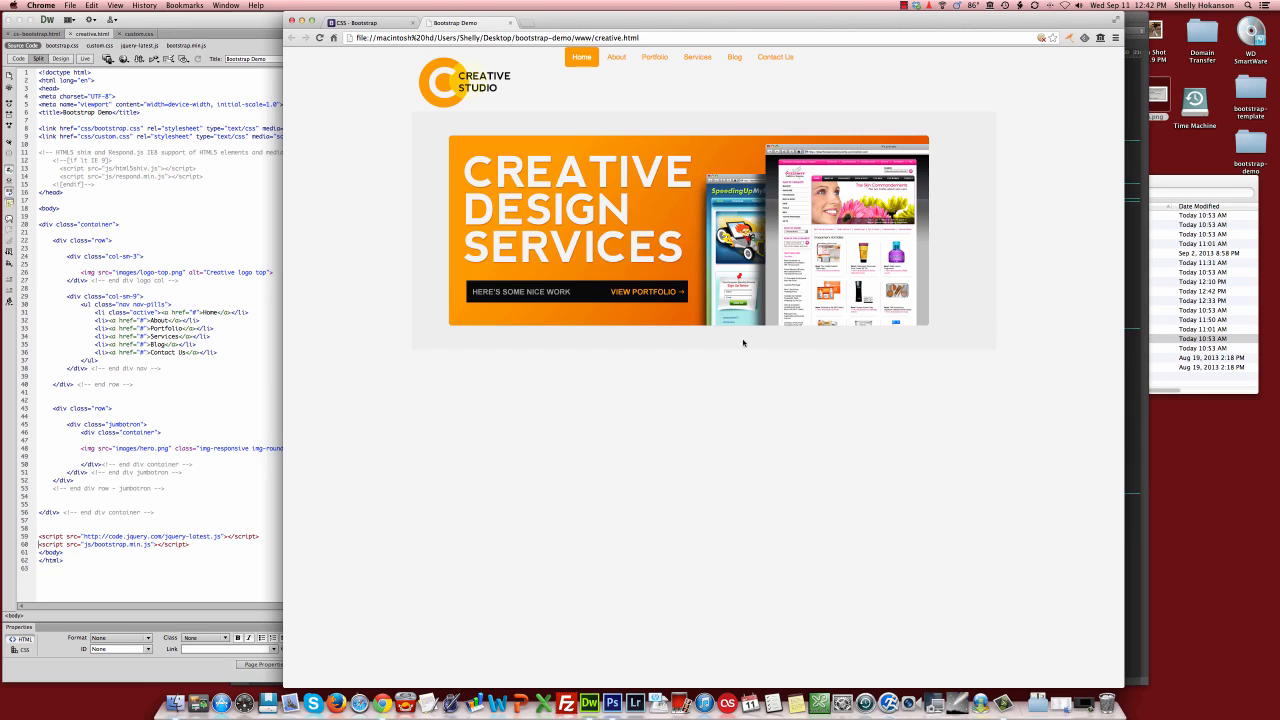
pyautogui.moveTo(444, 136)
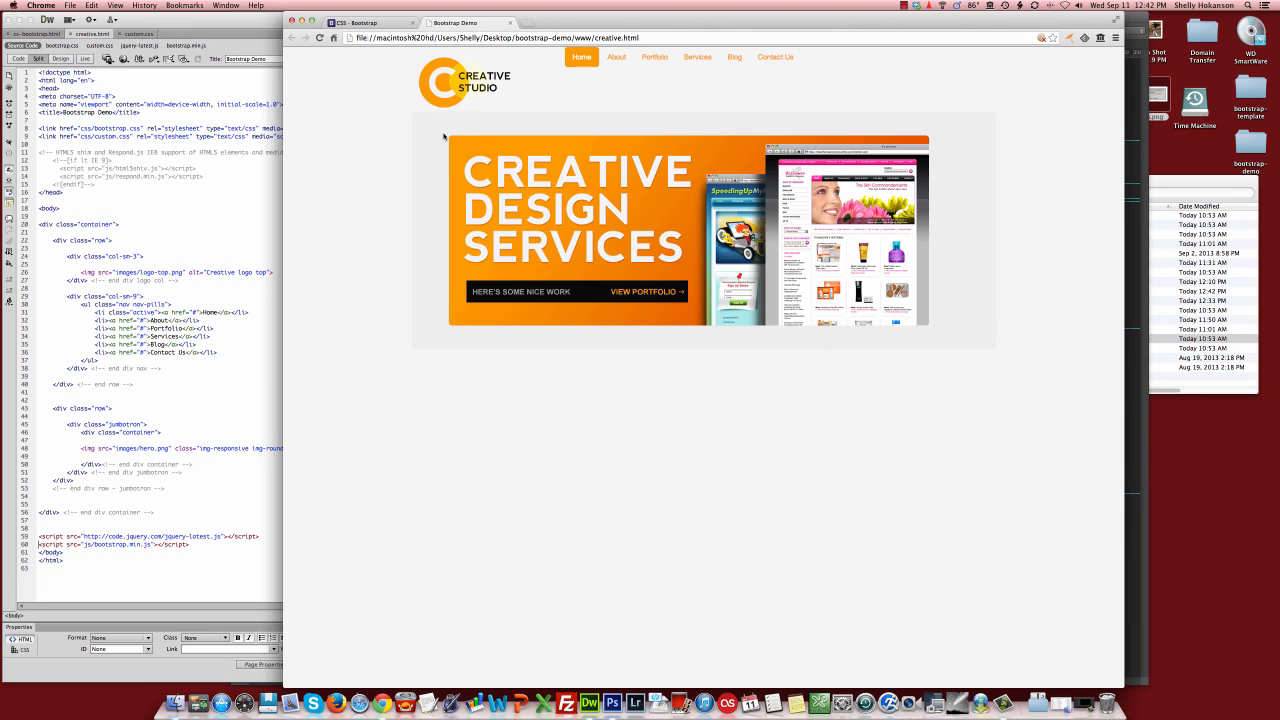
pyautogui.moveTo(920, 140)
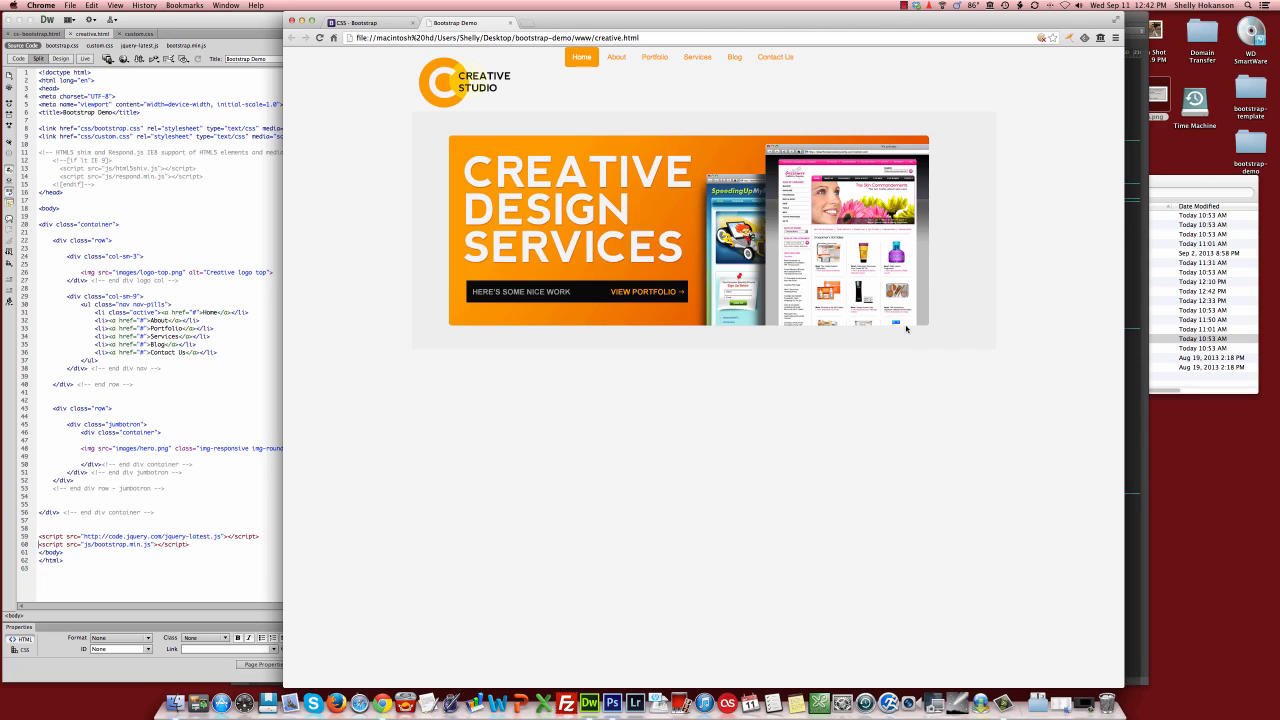
pyautogui.moveTo(640, 204)
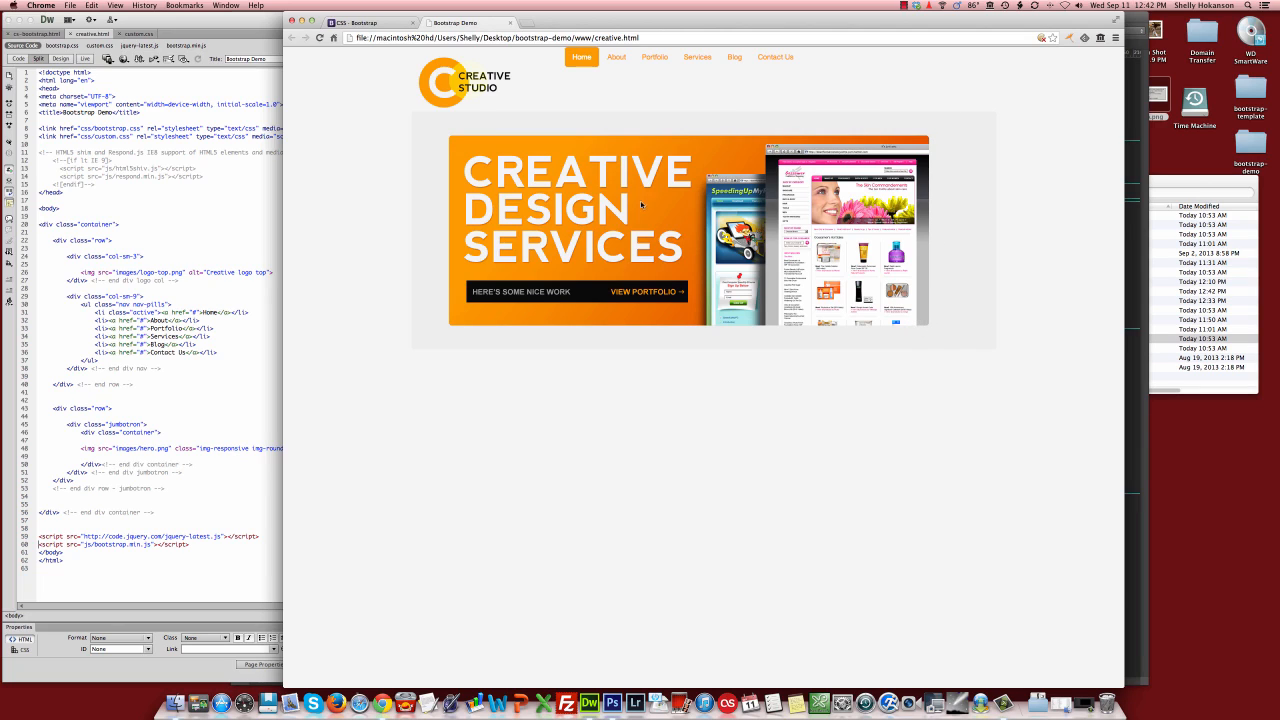
pyautogui.moveTo(656, 98)
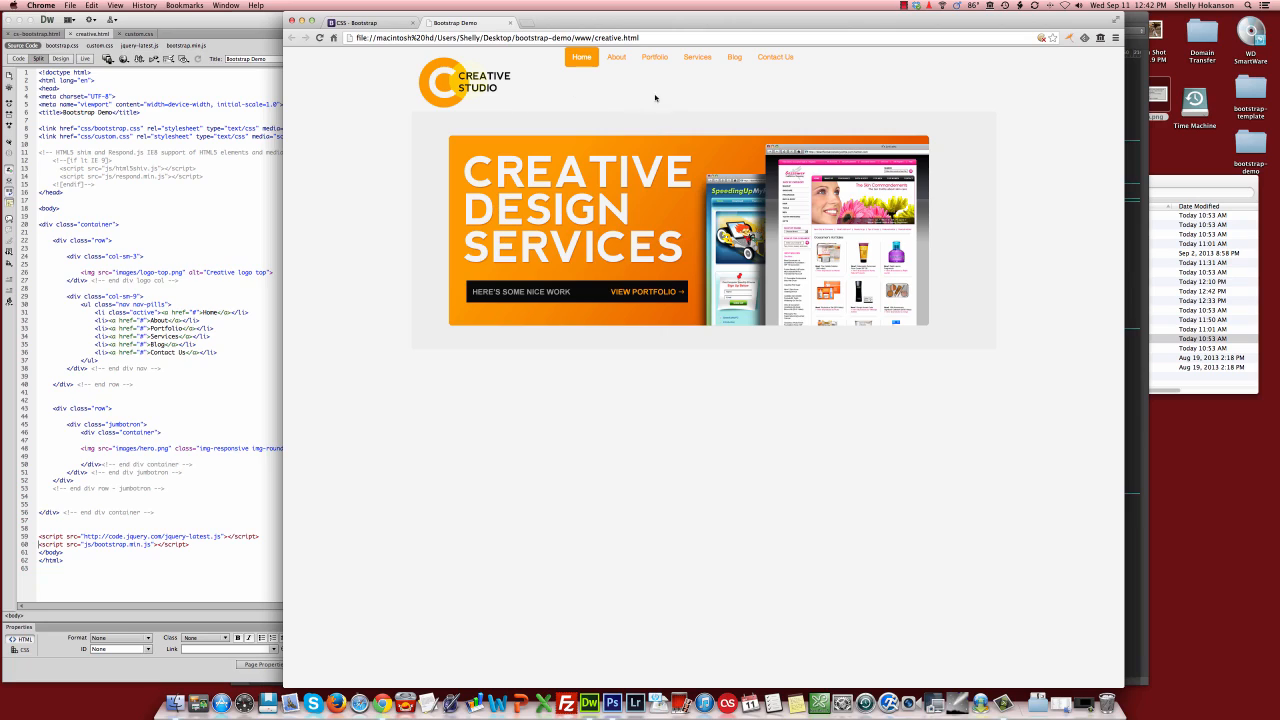
pyautogui.moveTo(792, 76)
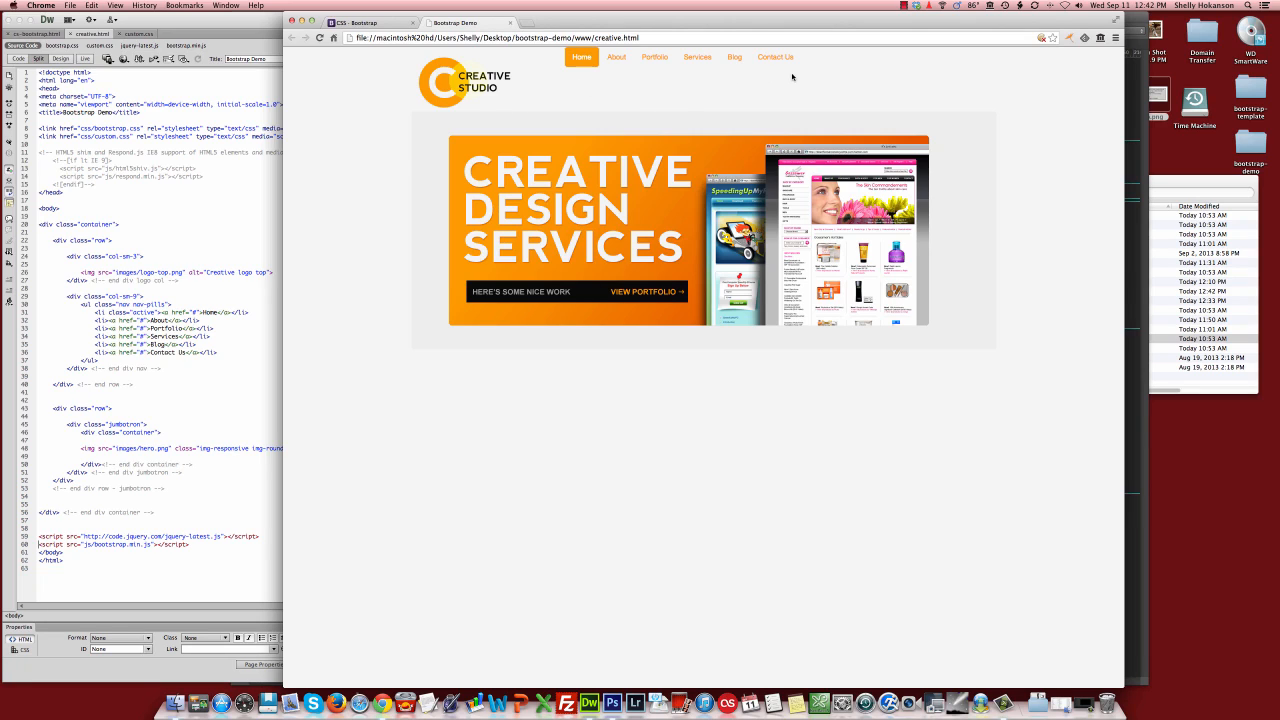
pyautogui.moveTo(532, 96)
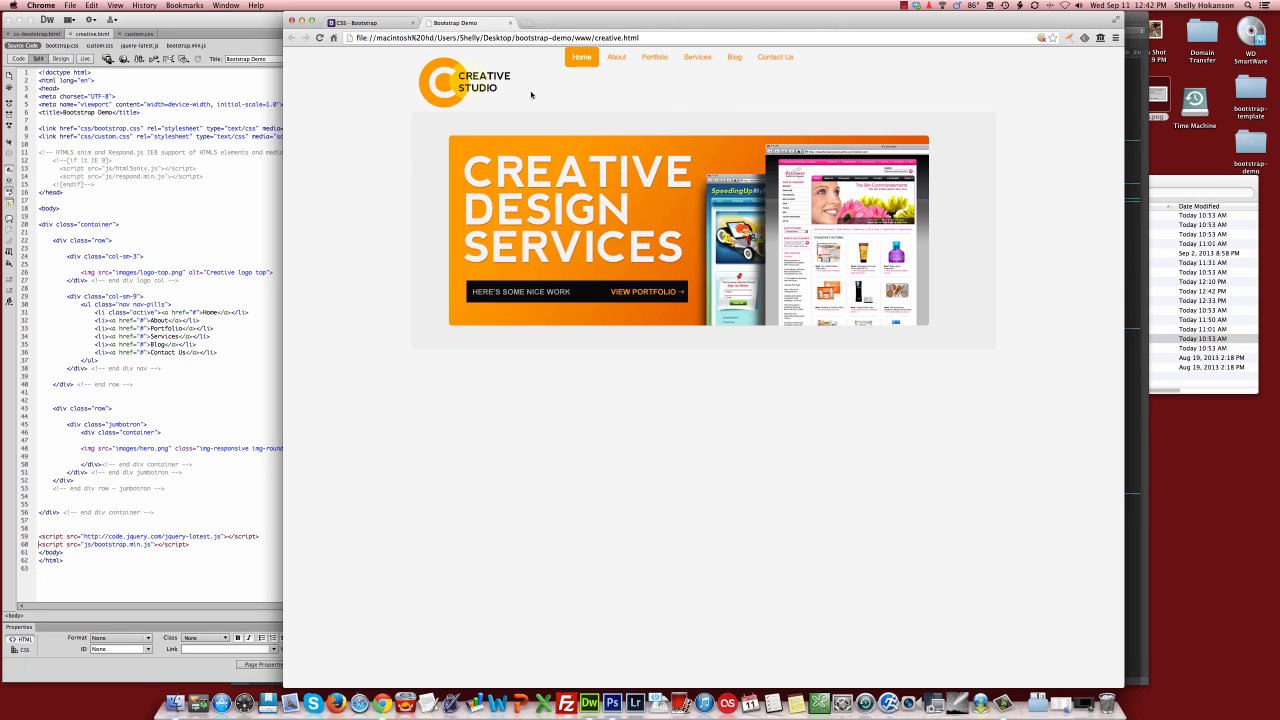
pyautogui.moveTo(510, 80)
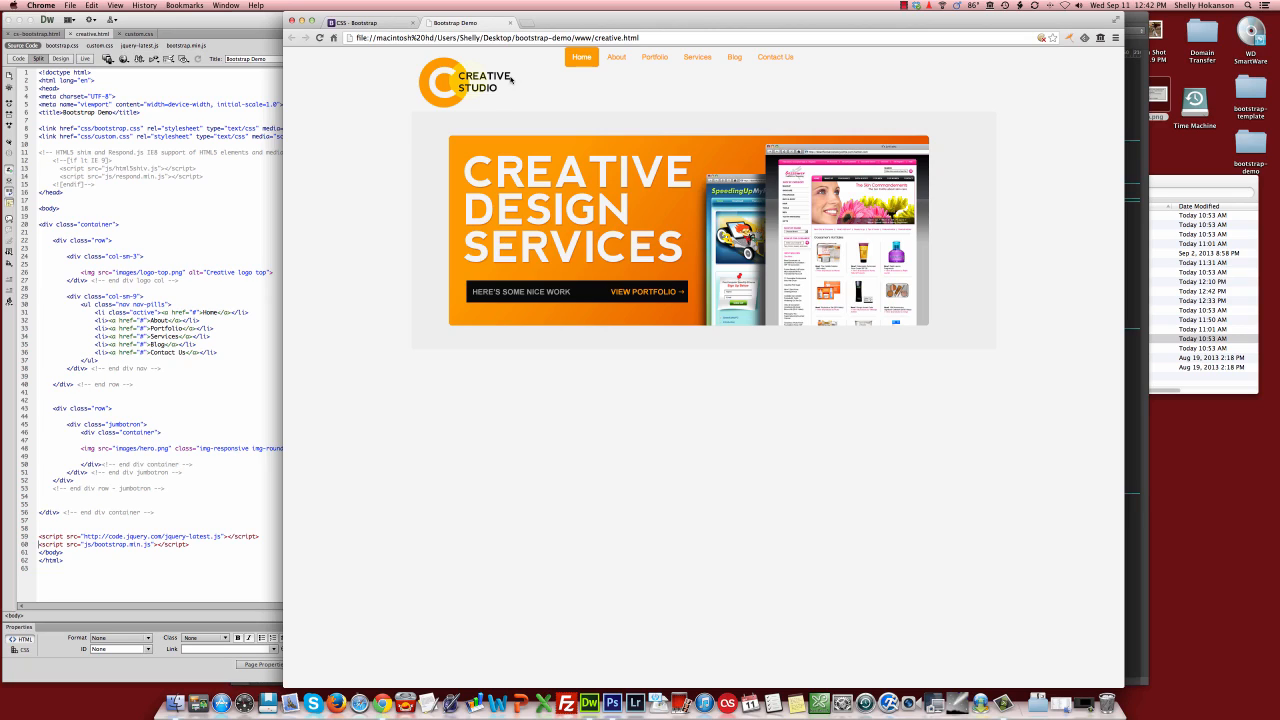
pyautogui.moveTo(964, 62)
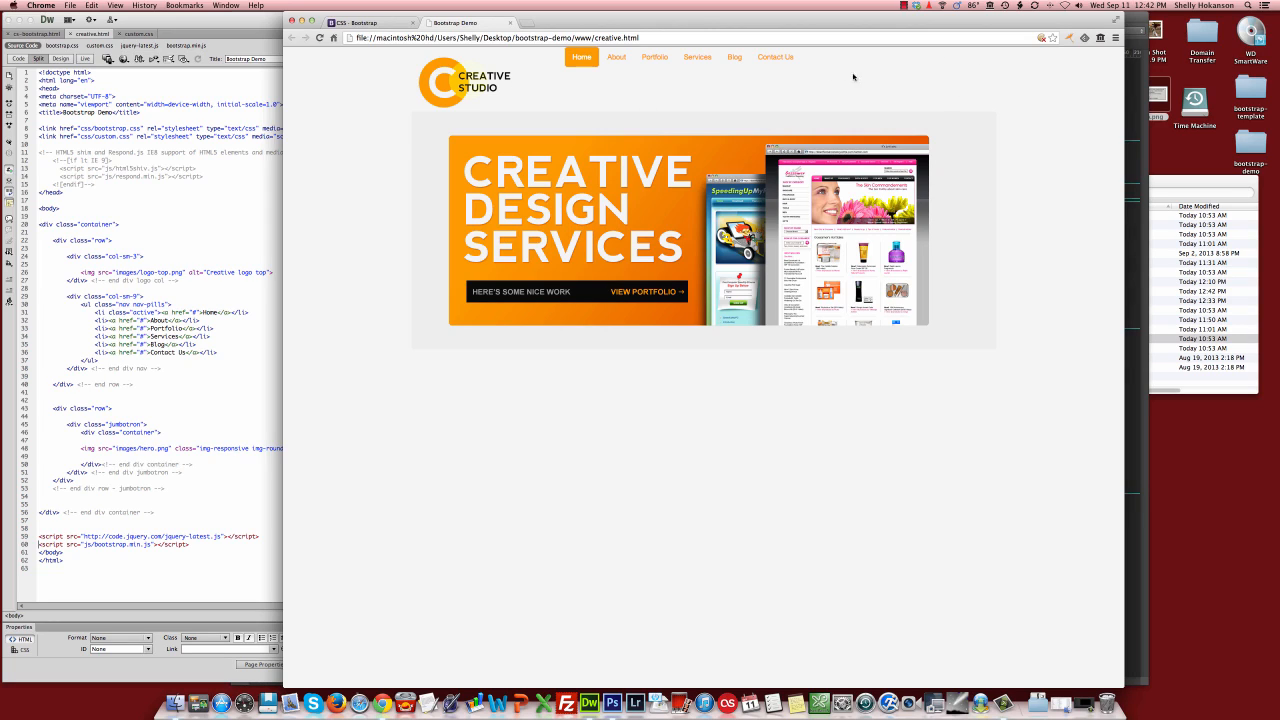
pyautogui.moveTo(902, 88)
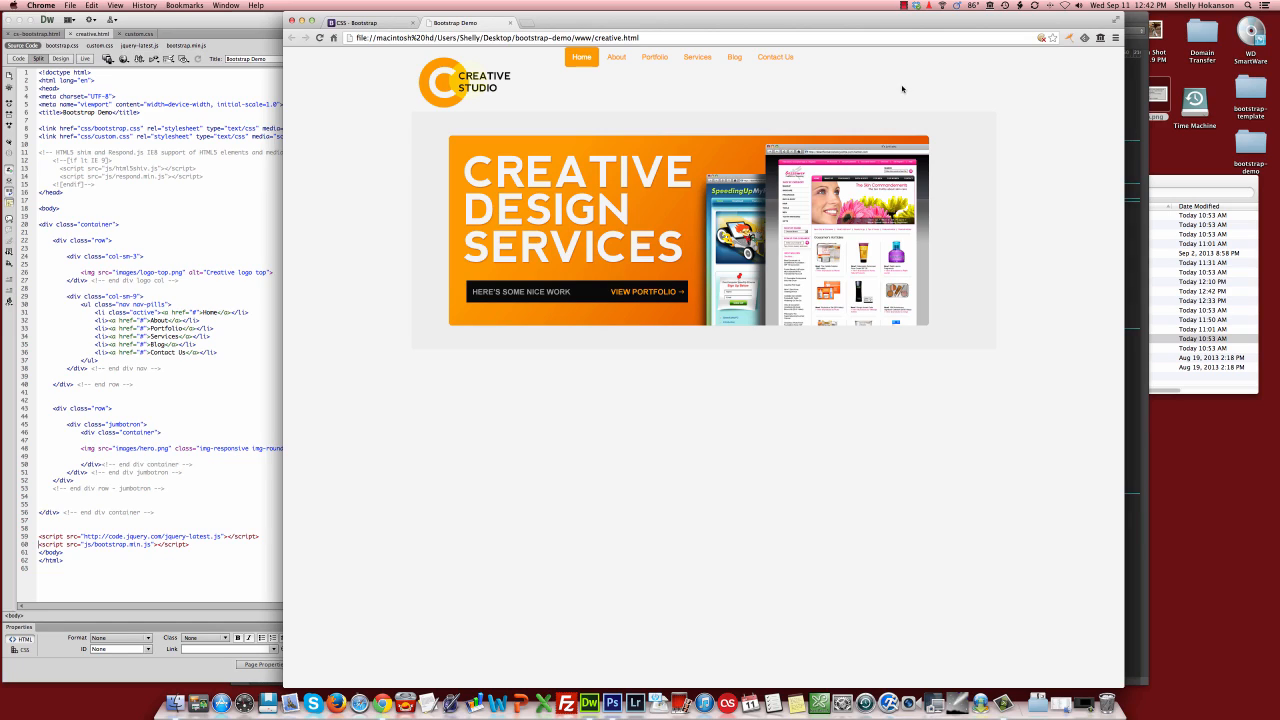
pyautogui.moveTo(576, 88)
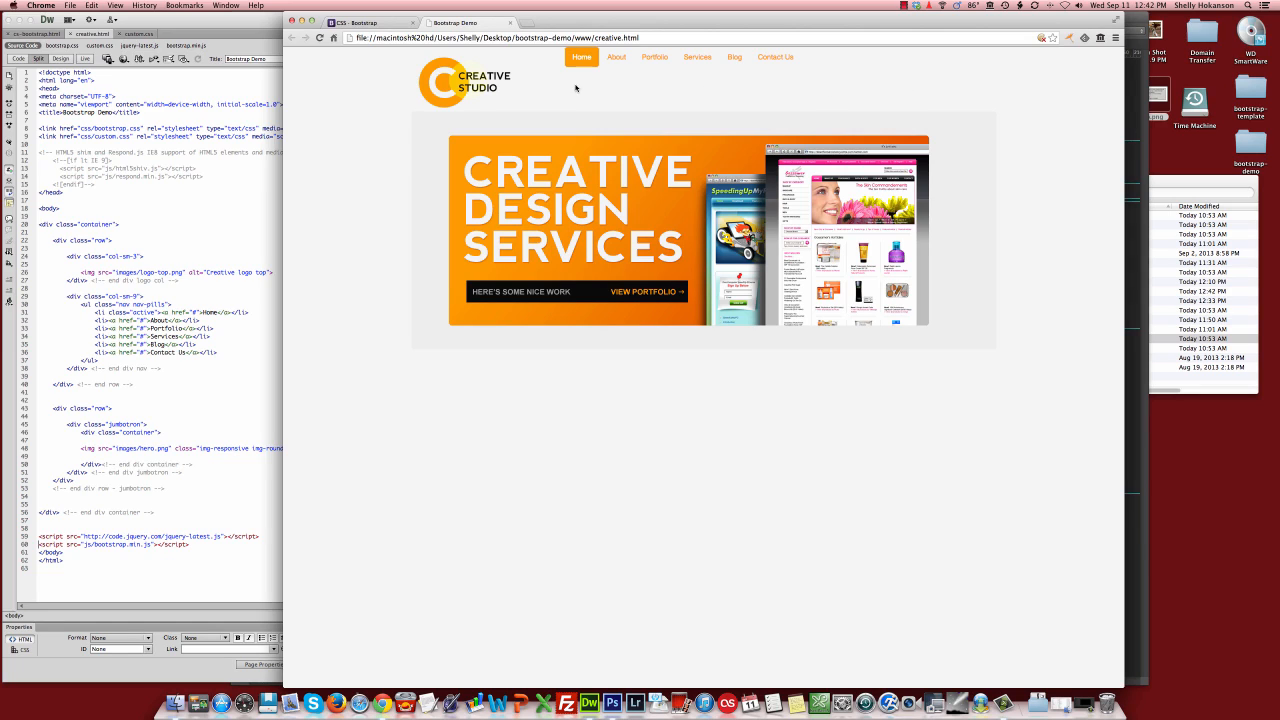
pyautogui.moveTo(824, 82)
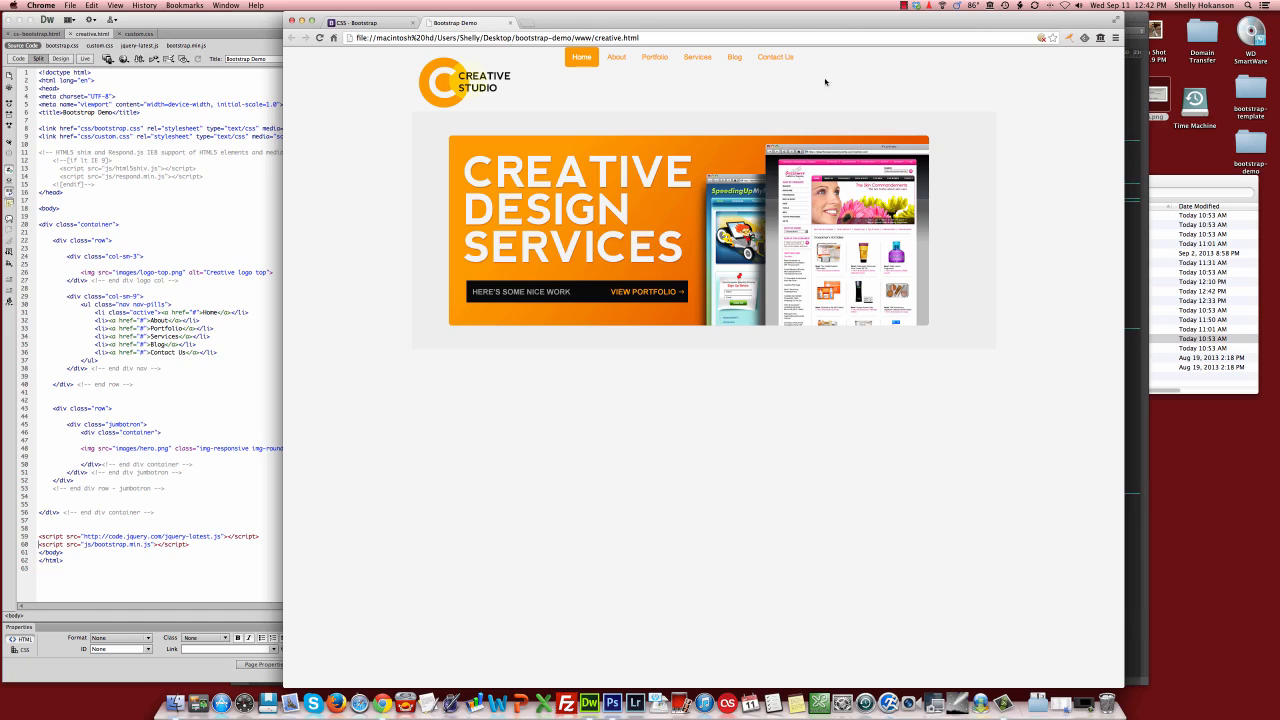
pyautogui.moveTo(574, 84)
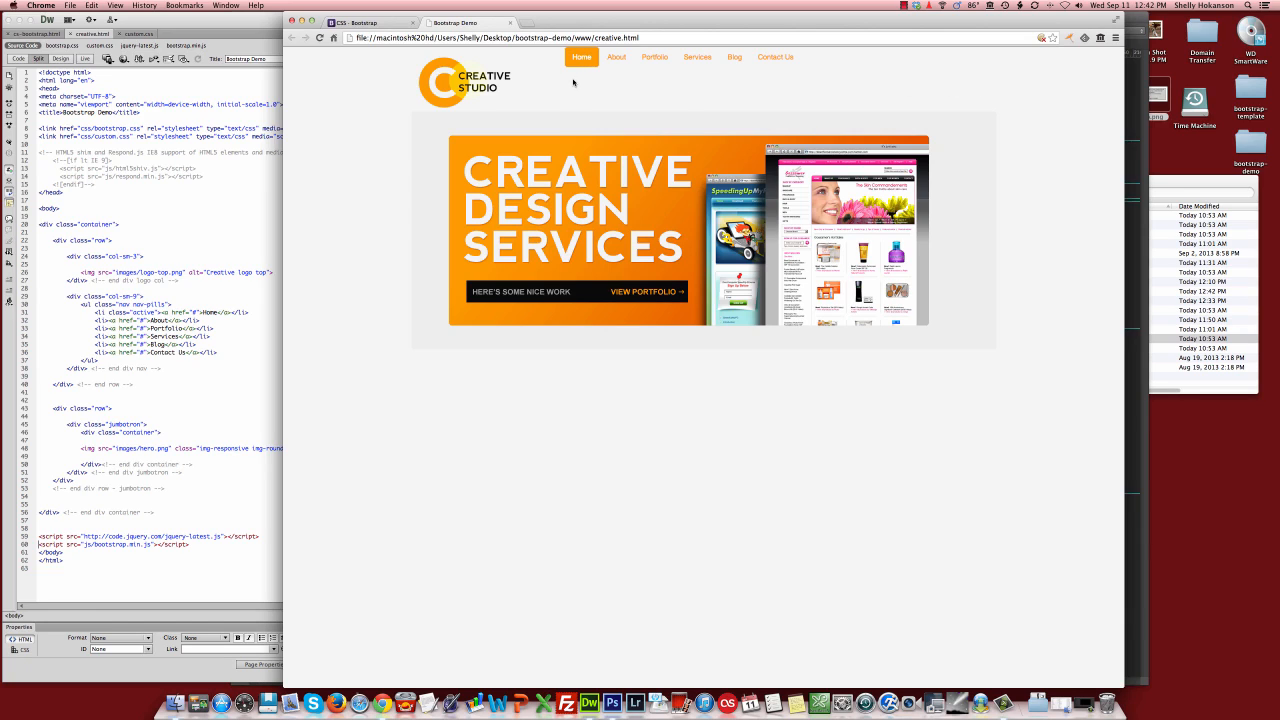
pyautogui.moveTo(704, 88)
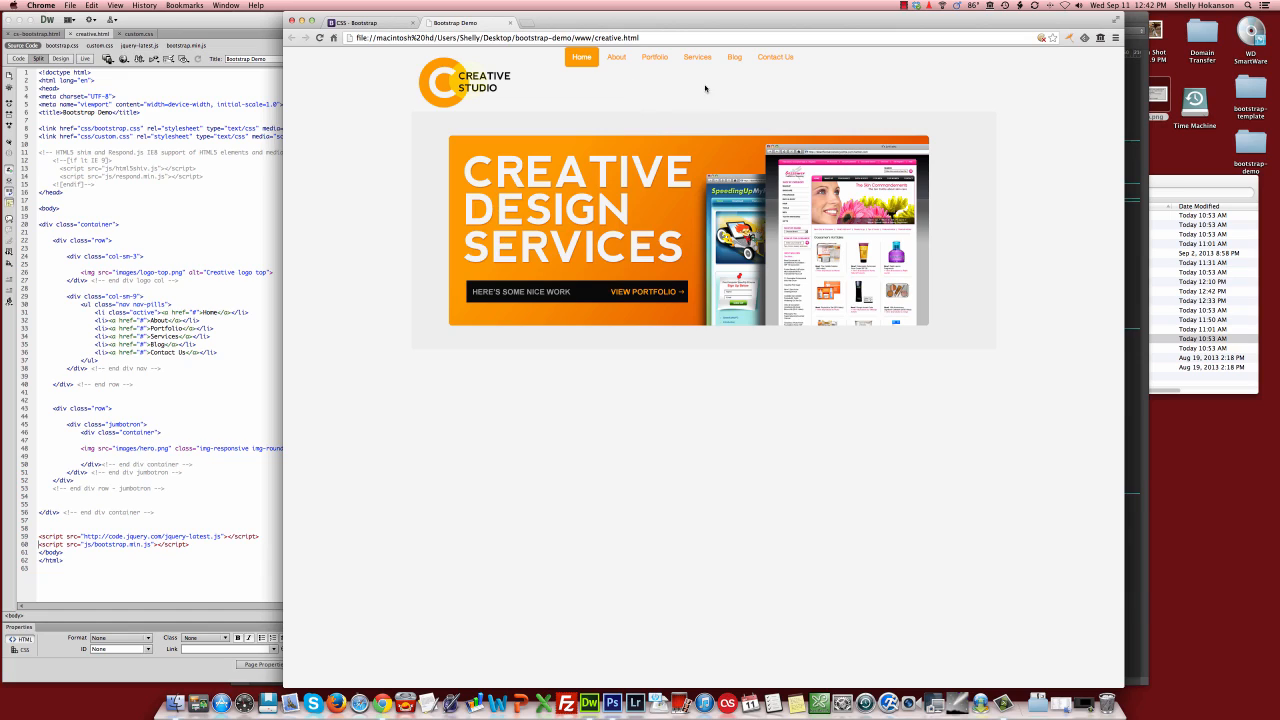
pyautogui.moveTo(780, 88)
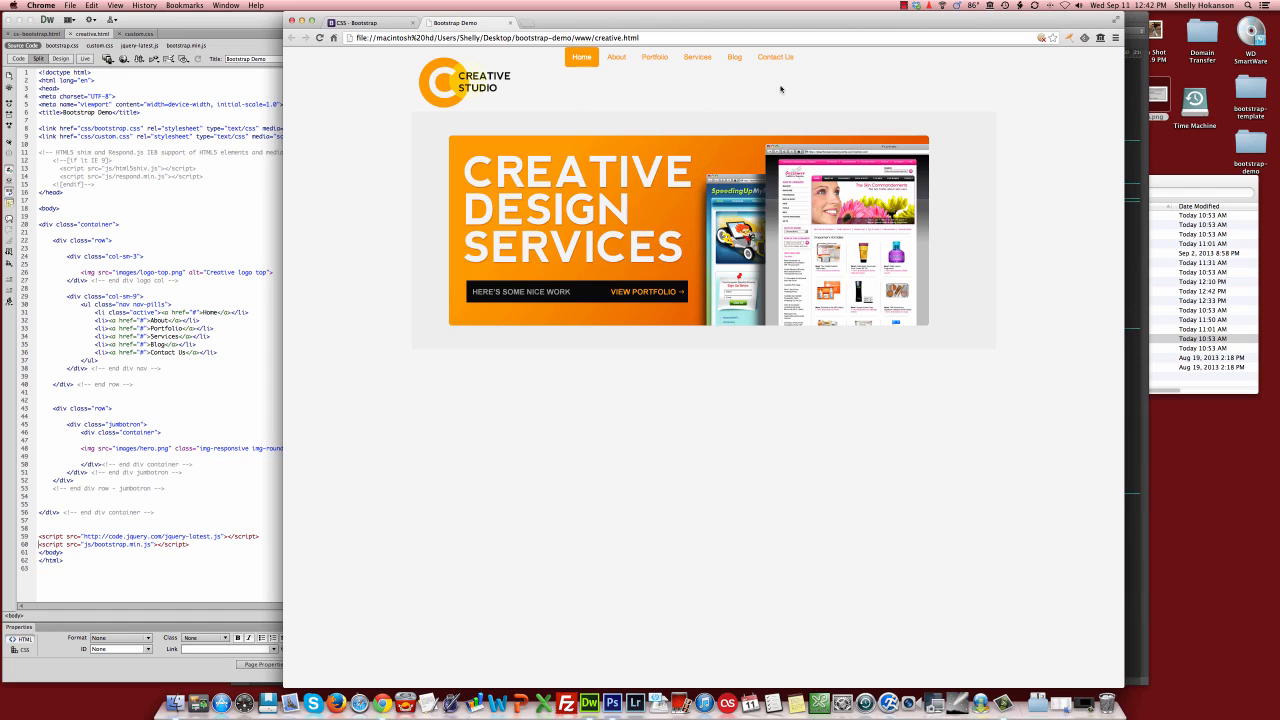
pyautogui.moveTo(576, 88)
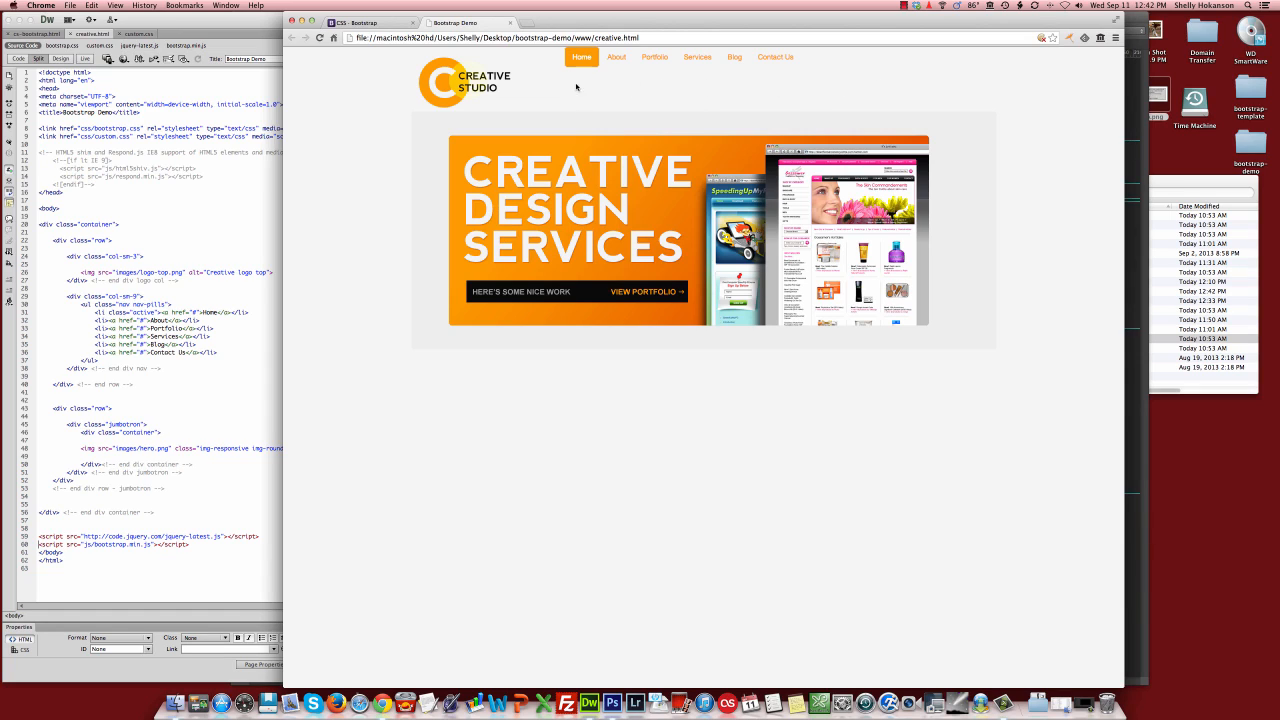
pyautogui.moveTo(564, 70)
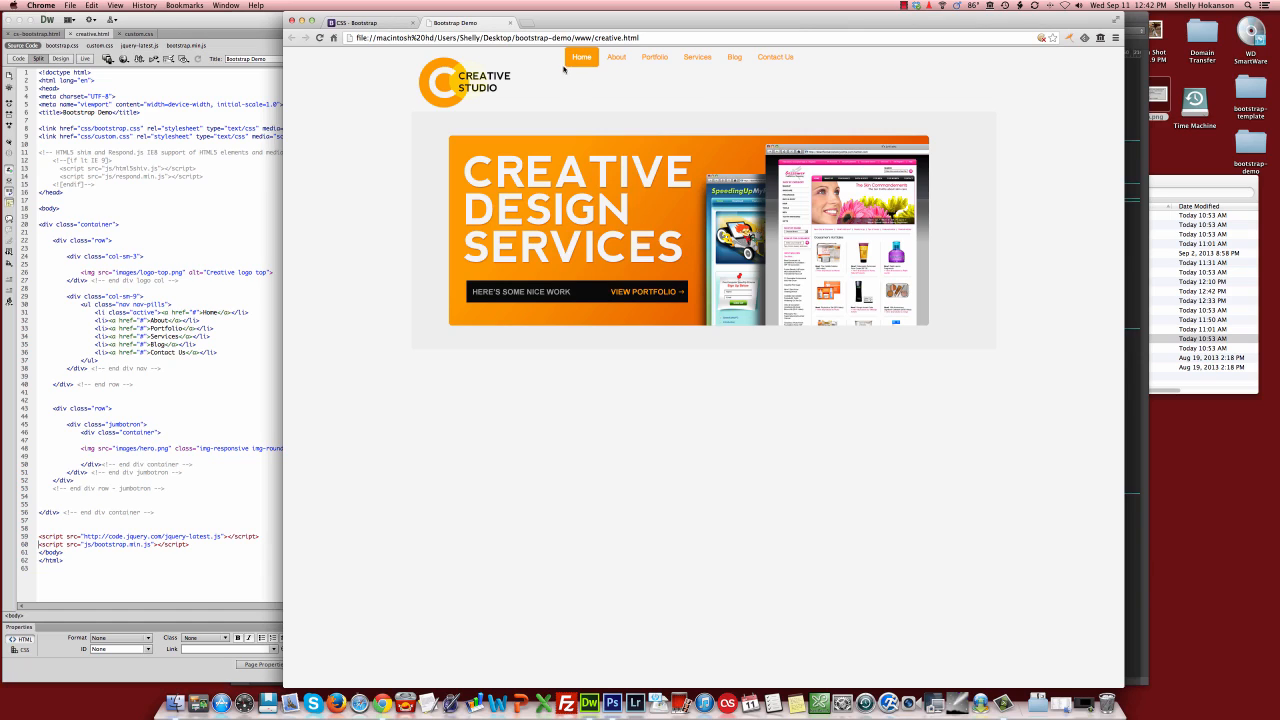
pyautogui.moveTo(628, 104)
pyautogui.write('6 col-sm-offset-3')
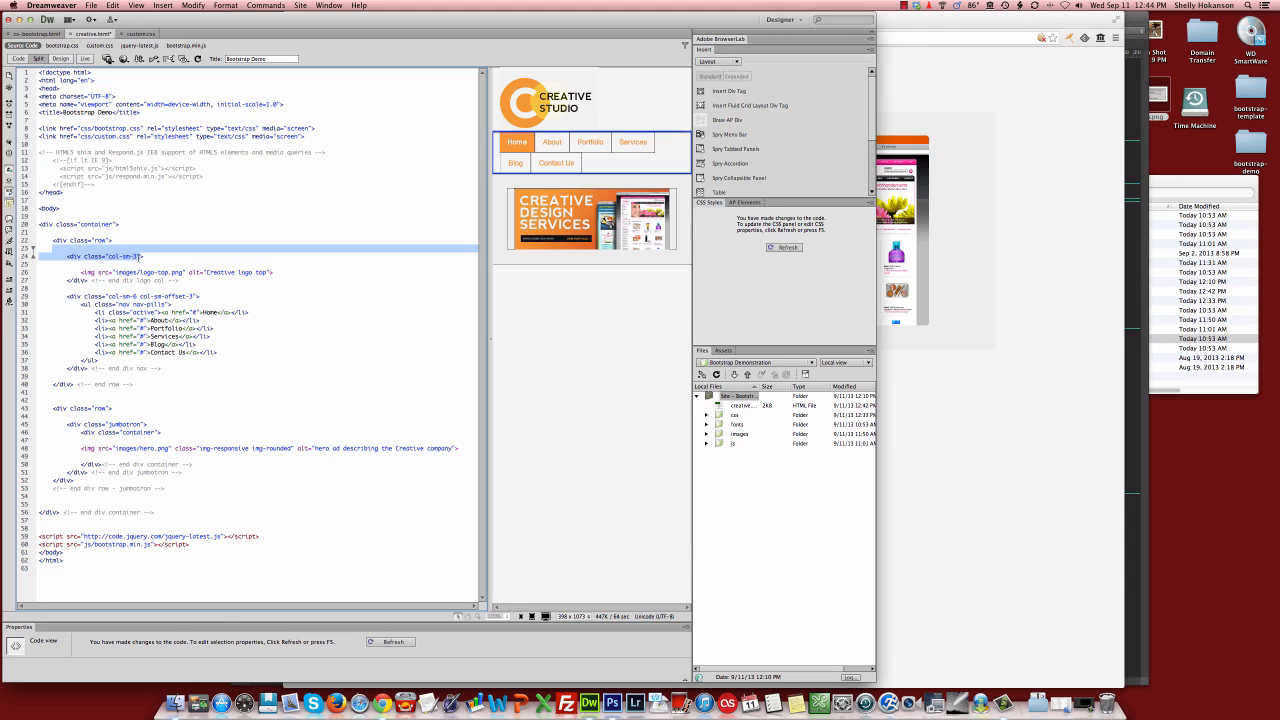
# Bring up Preview in Browser to choose a browser for the Creative Studio page
pyautogui.click(222, 250)
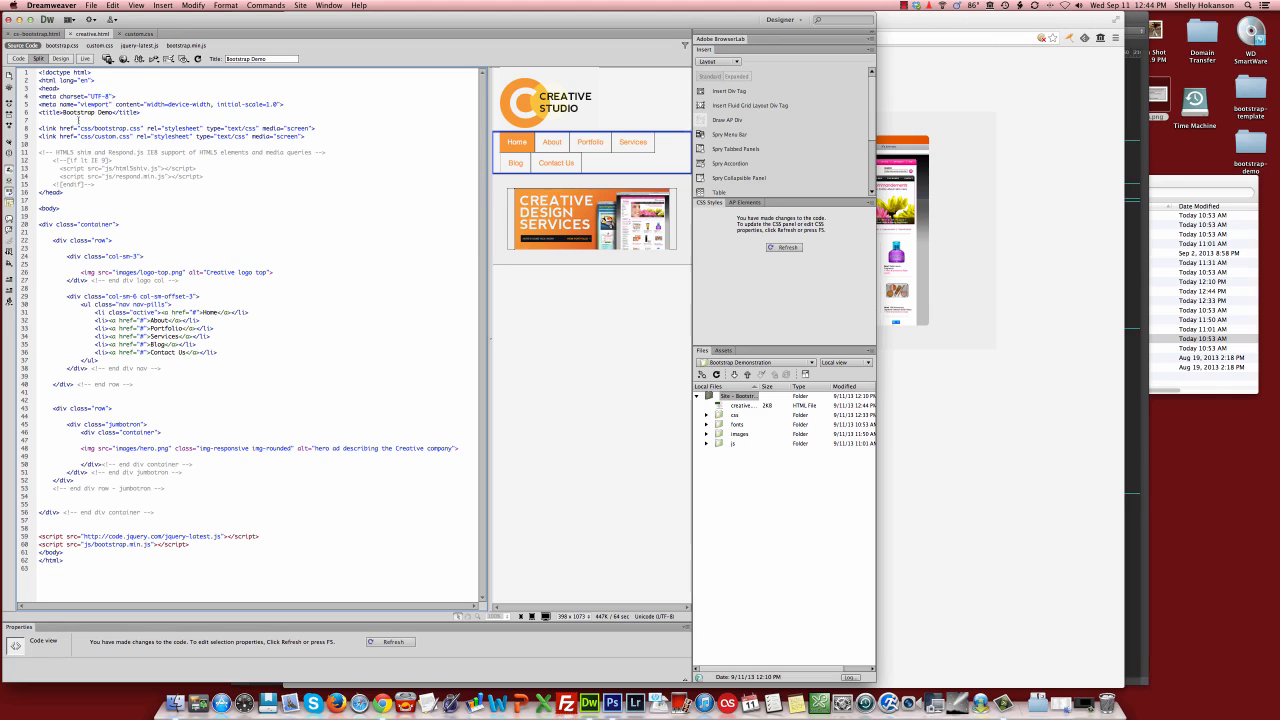
pyautogui.click(152, 58)
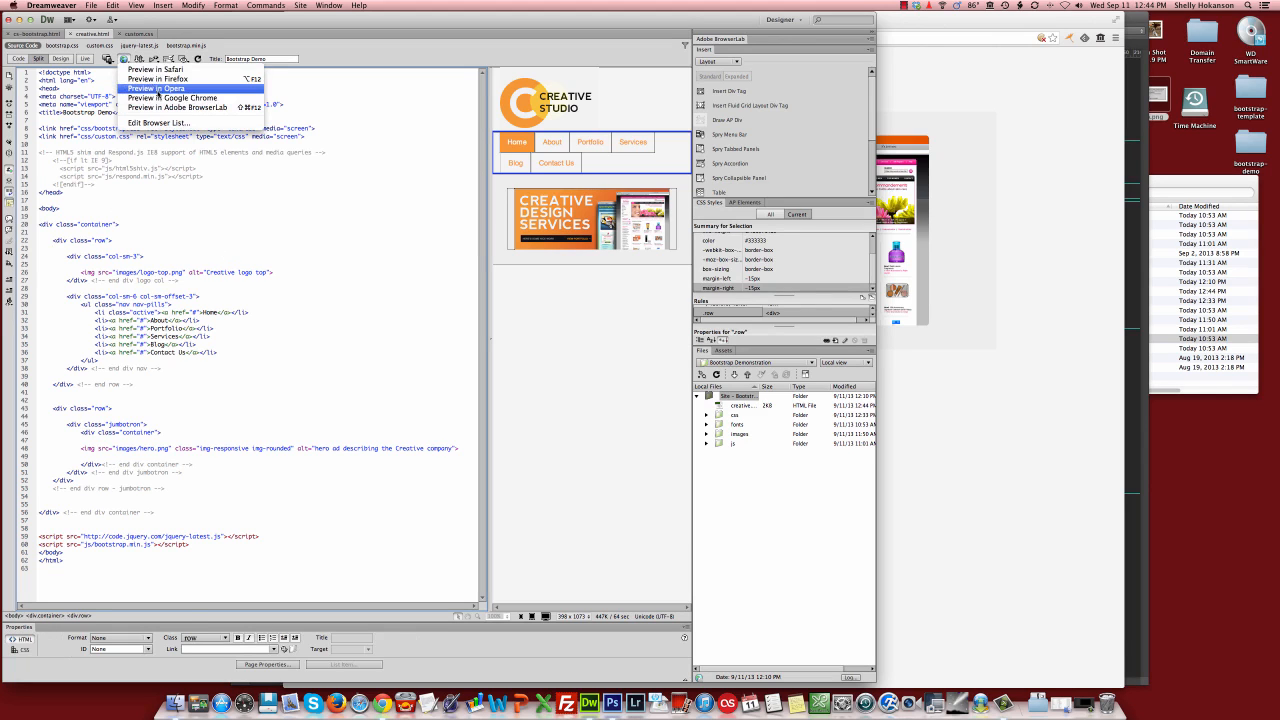
# Preview the page in Google Chrome showing the navigation shifted right above the hero
pyautogui.click(172, 96)
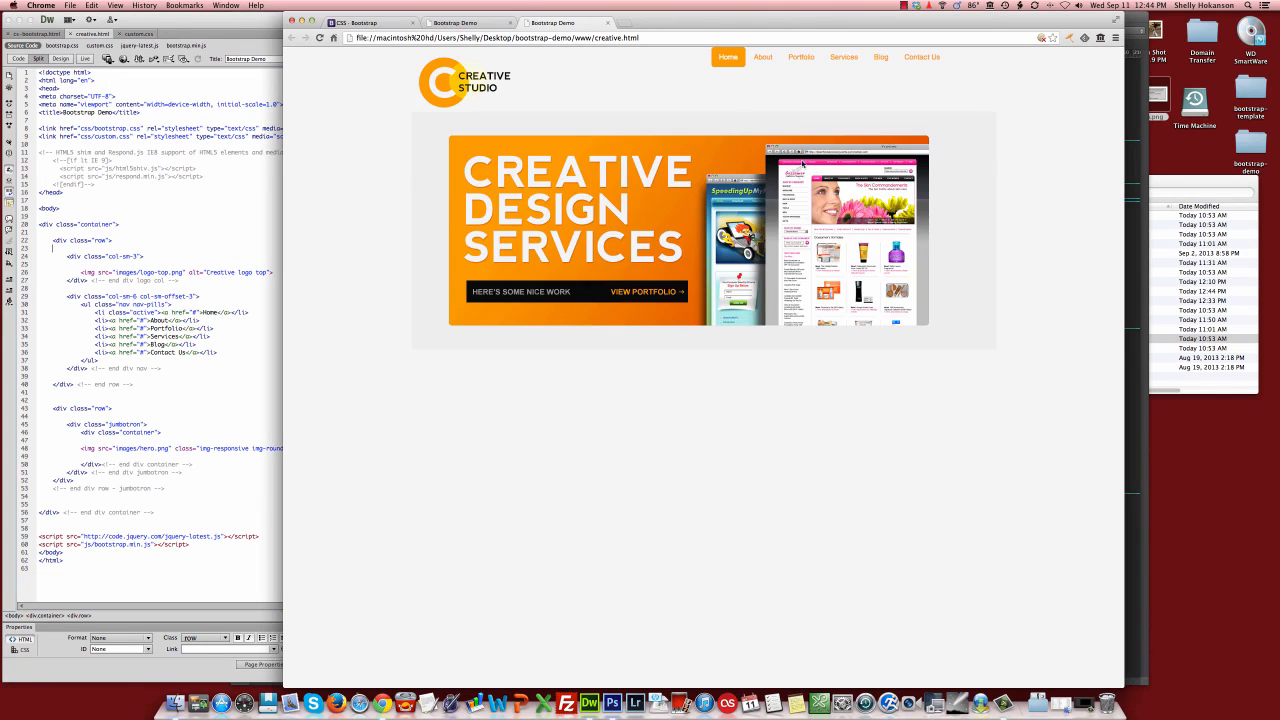
pyautogui.moveTo(920, 56)
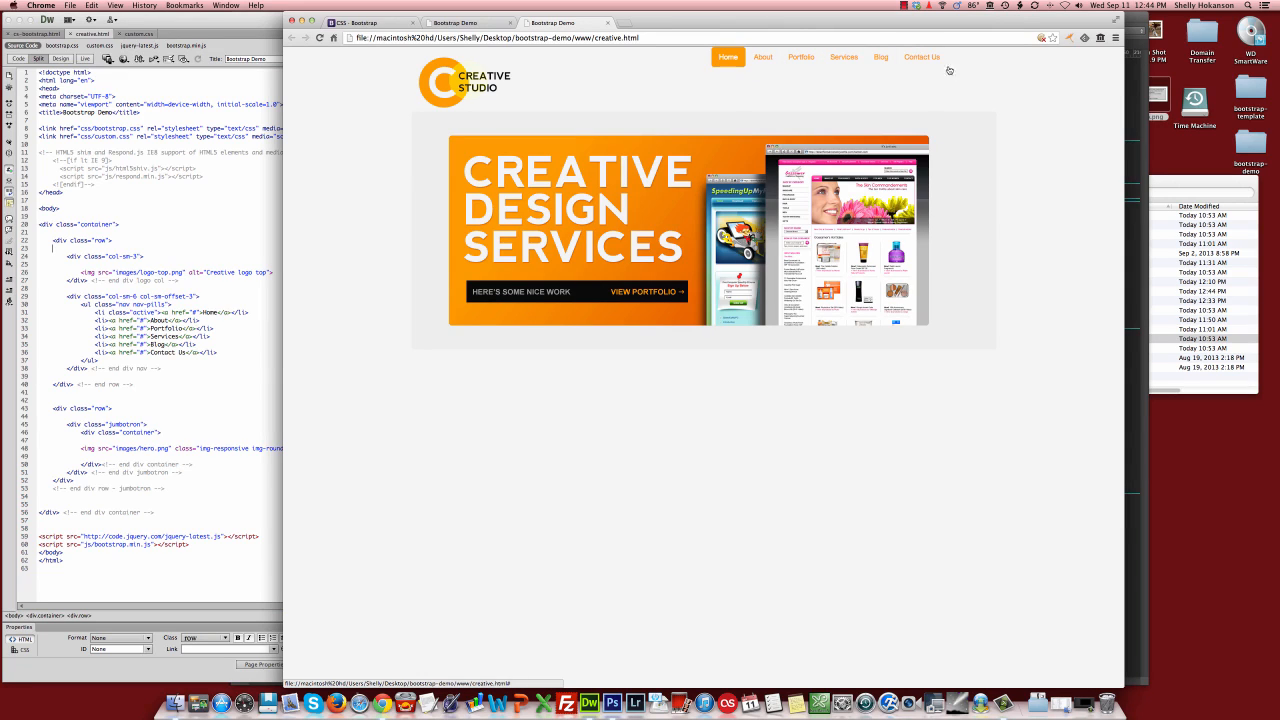
pyautogui.moveTo(980, 68)
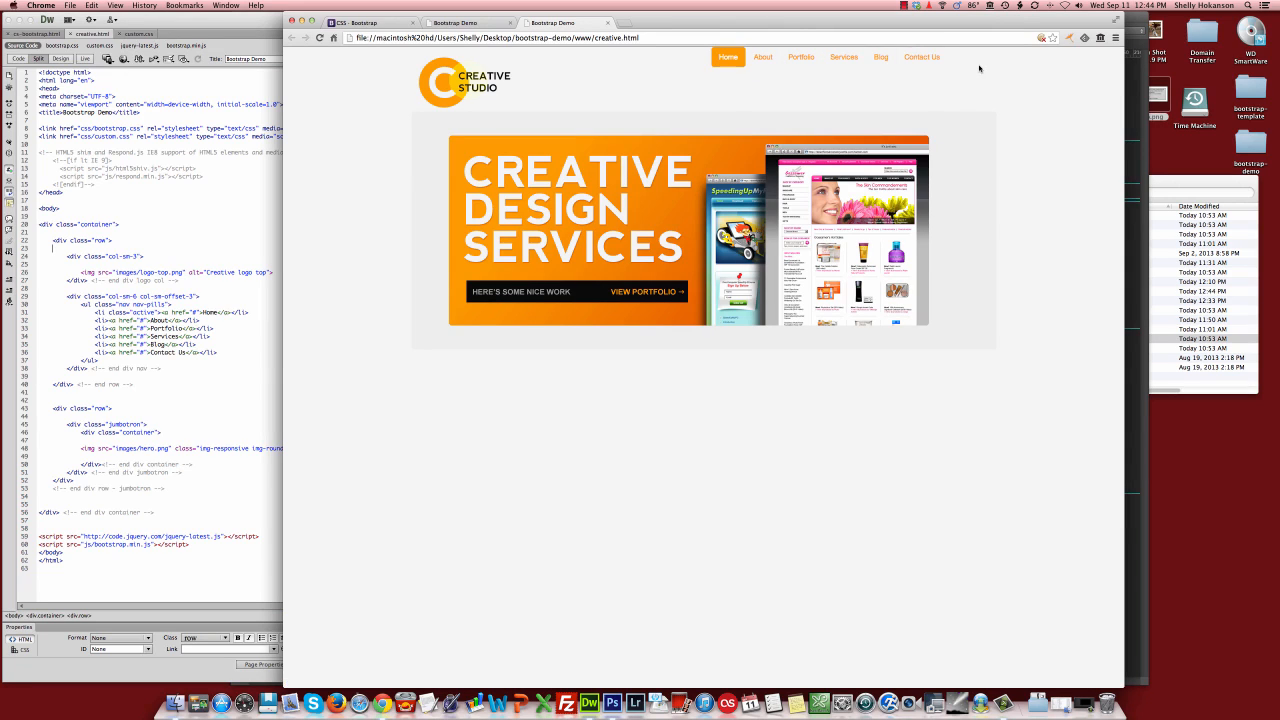
pyautogui.moveTo(950, 64)
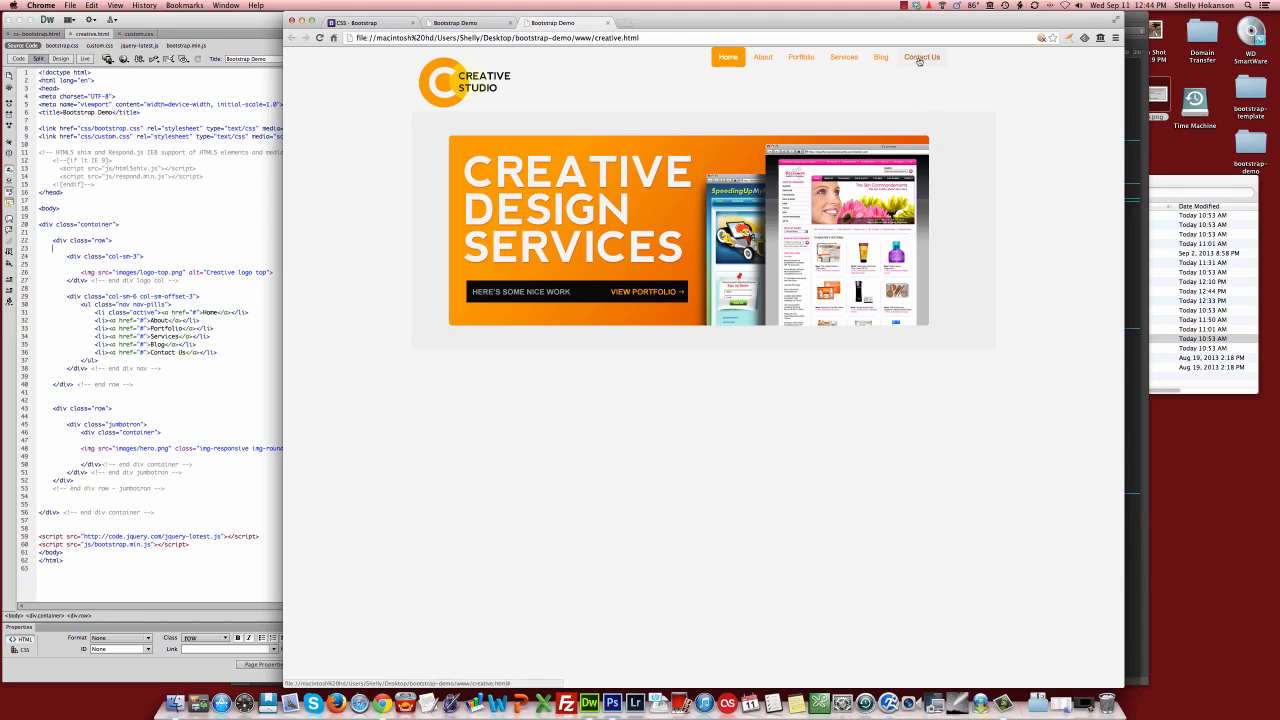
pyautogui.moveTo(332, 364)
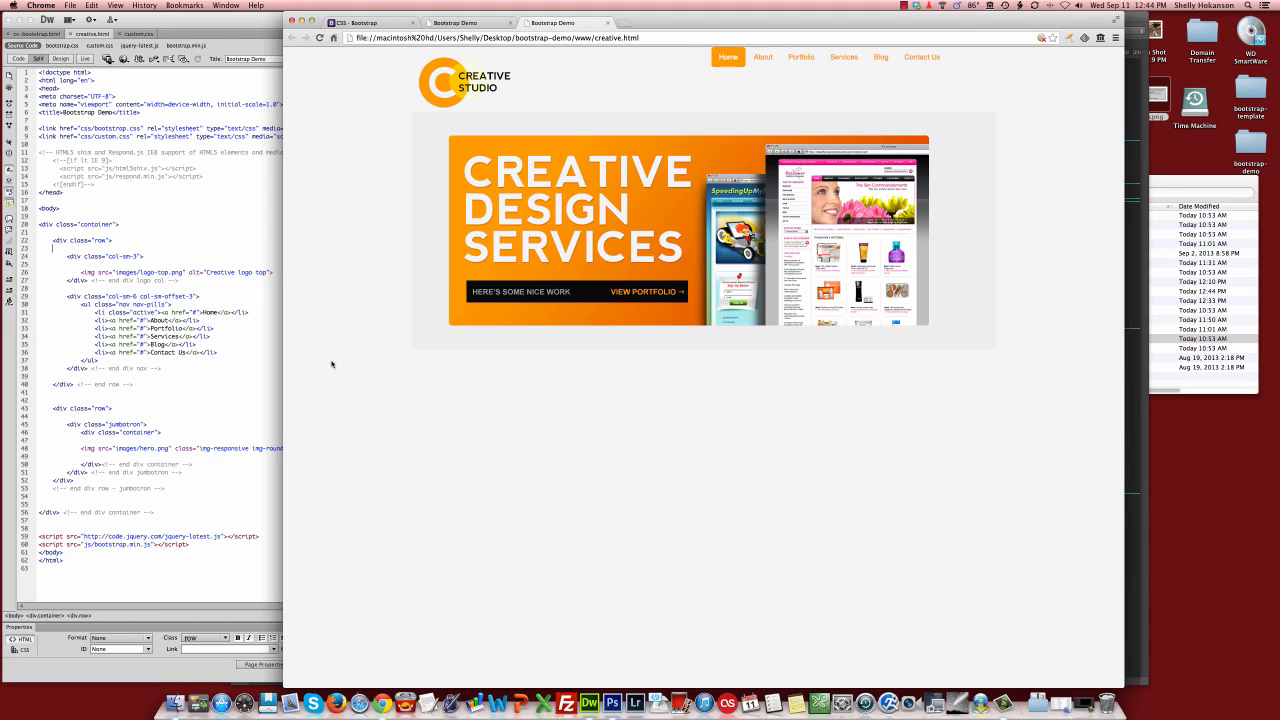
pyautogui.moveTo(368, 344)
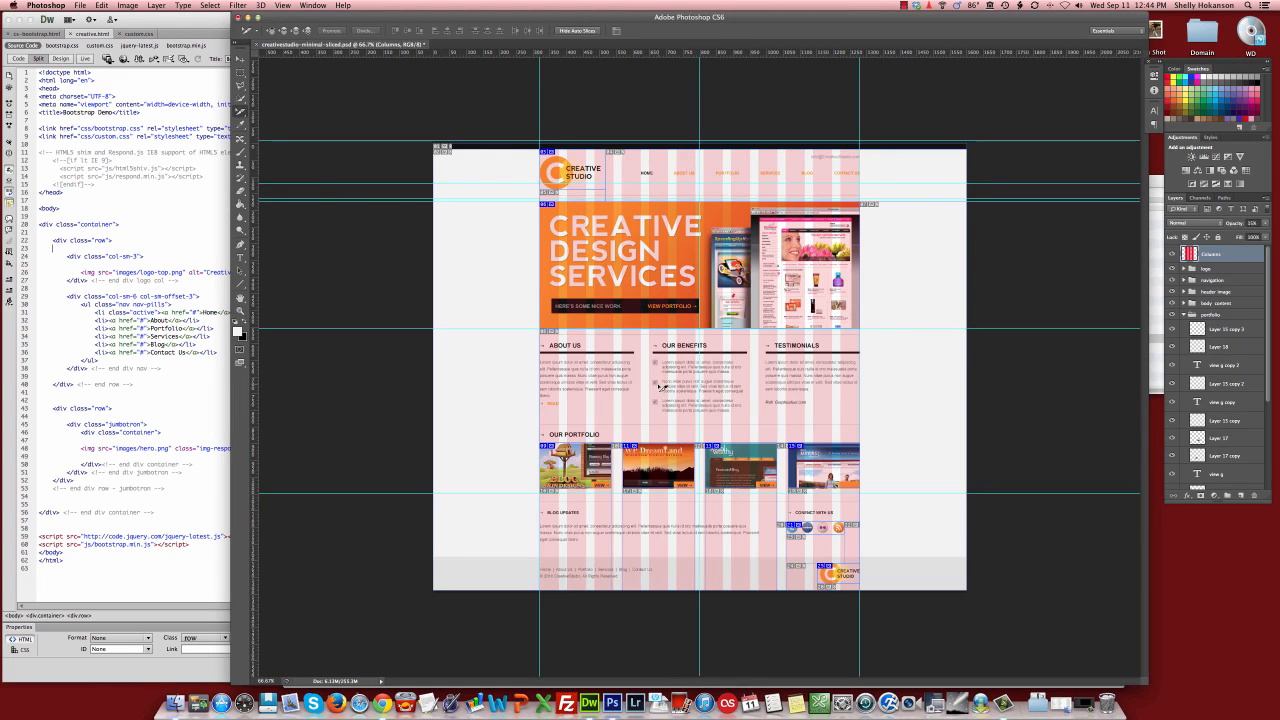
pyautogui.moveTo(684, 412)
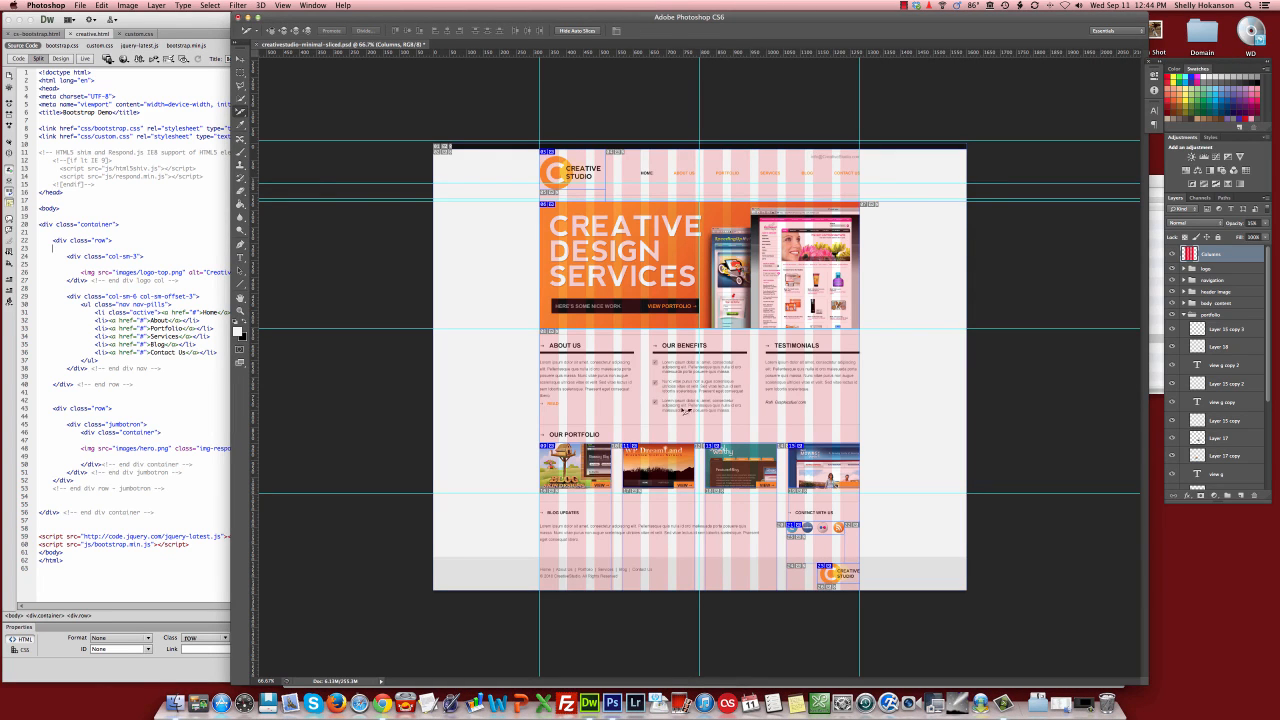